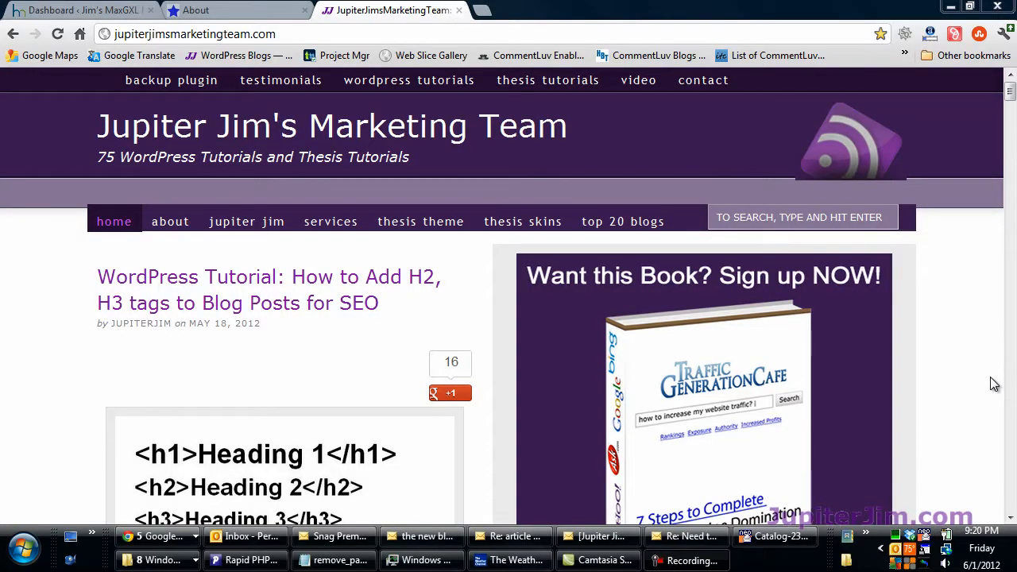
mouse_move(483, 332)
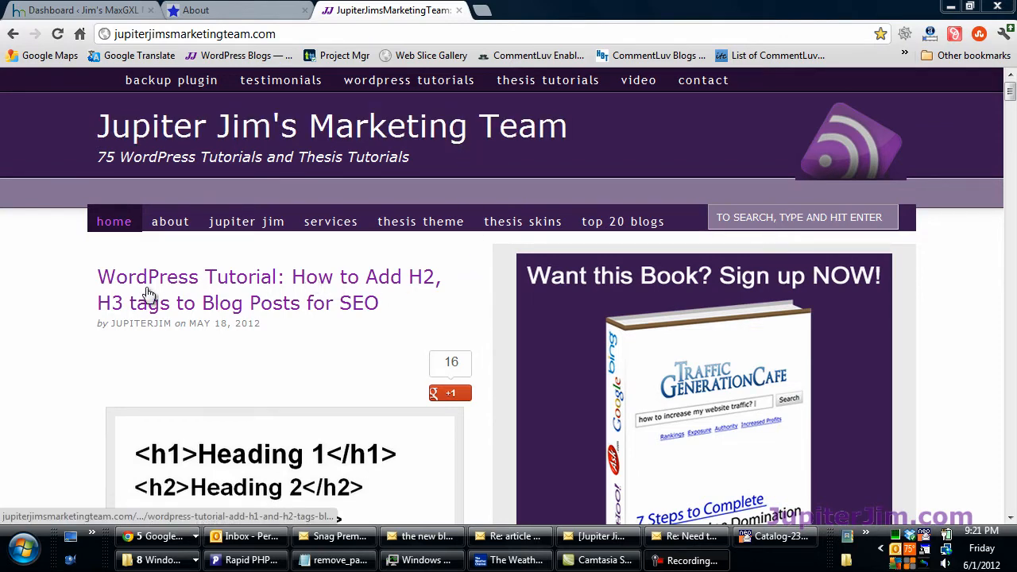
mouse_move(393, 302)
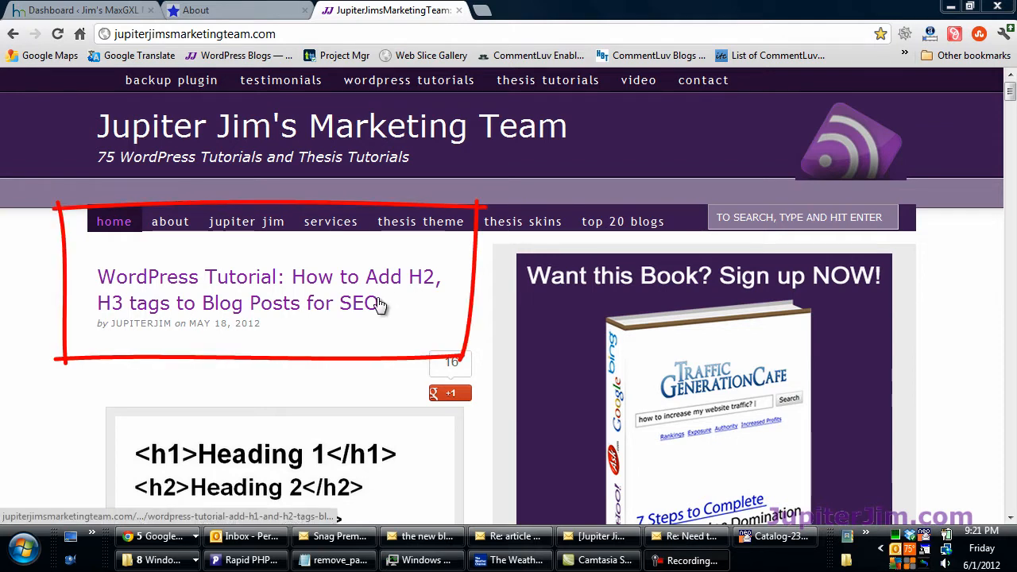
mouse_move(389, 298)
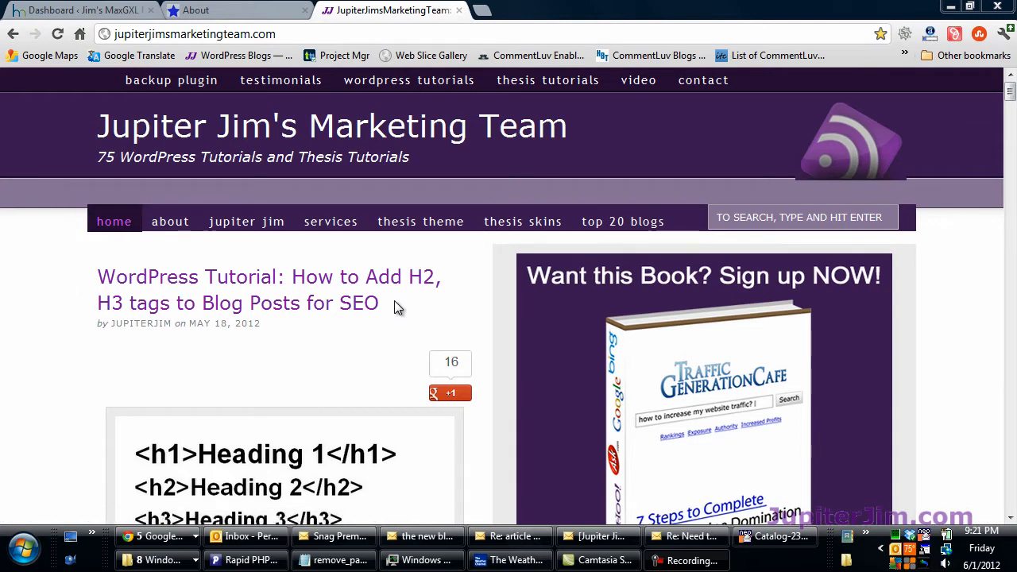
mouse_move(973, 293)
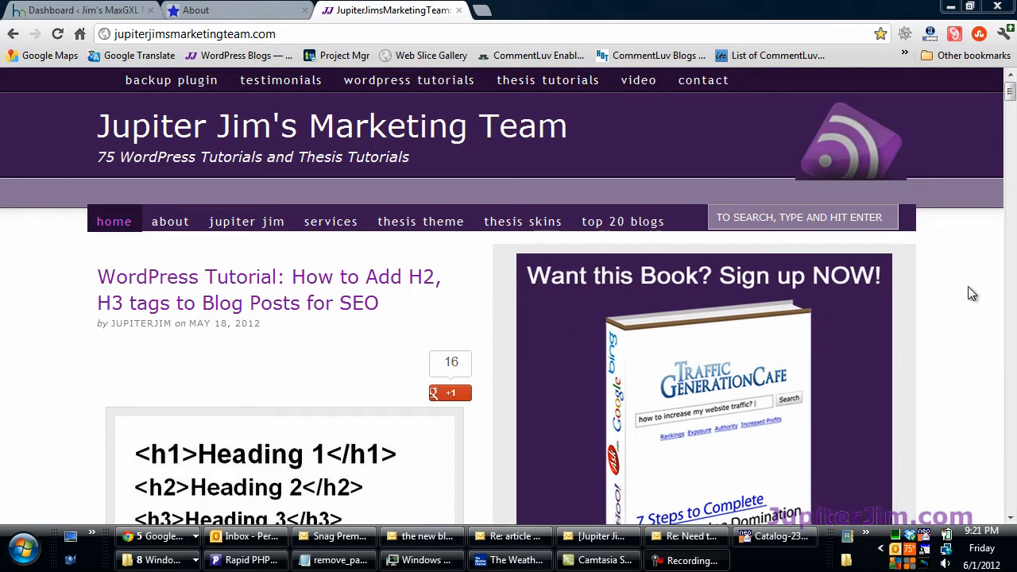
mouse_move(973, 274)
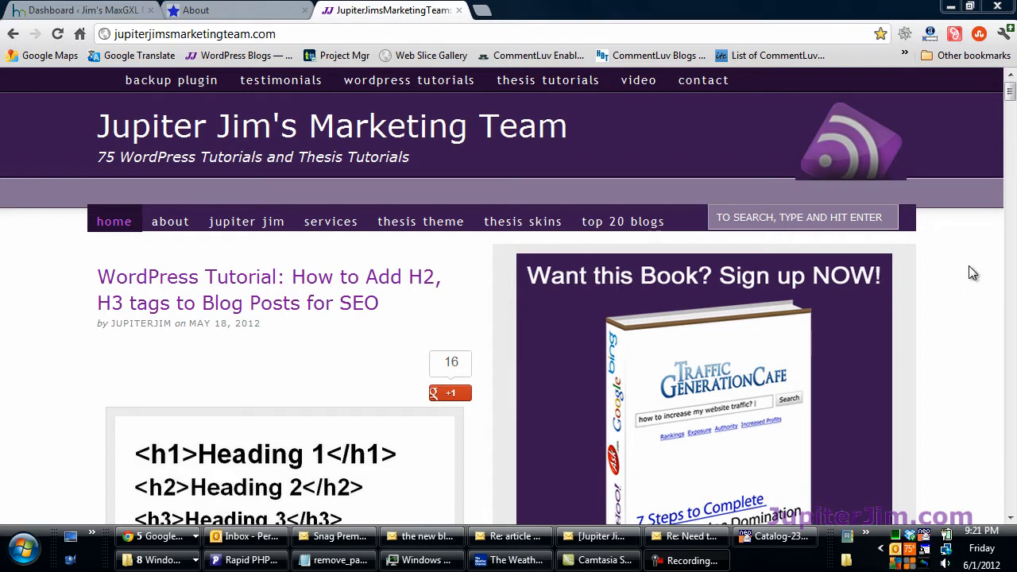
Scroll through the no_page_titles snippet in remove_page_titles.txt
scroll("down", 3)
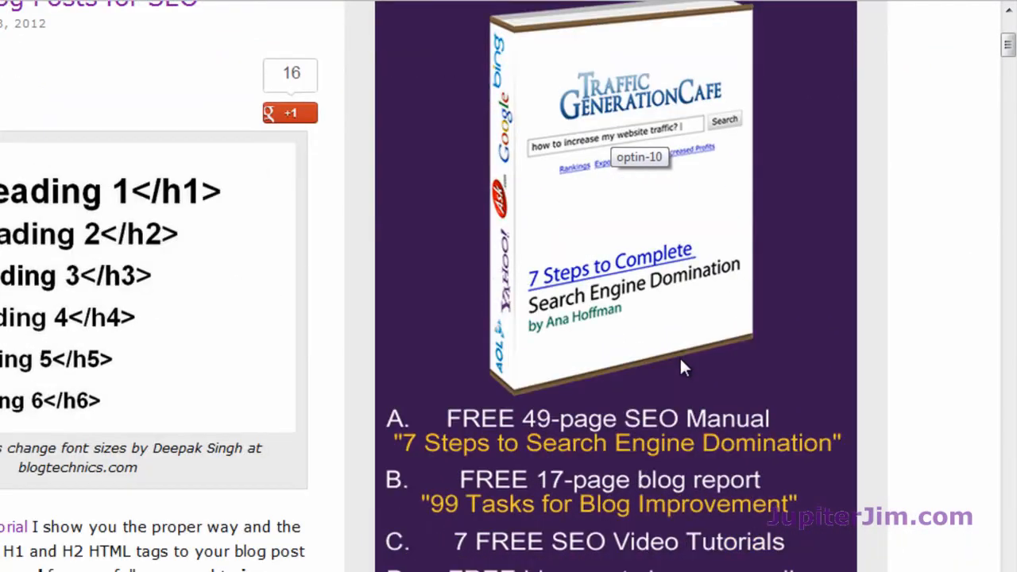
scroll("down", 3)
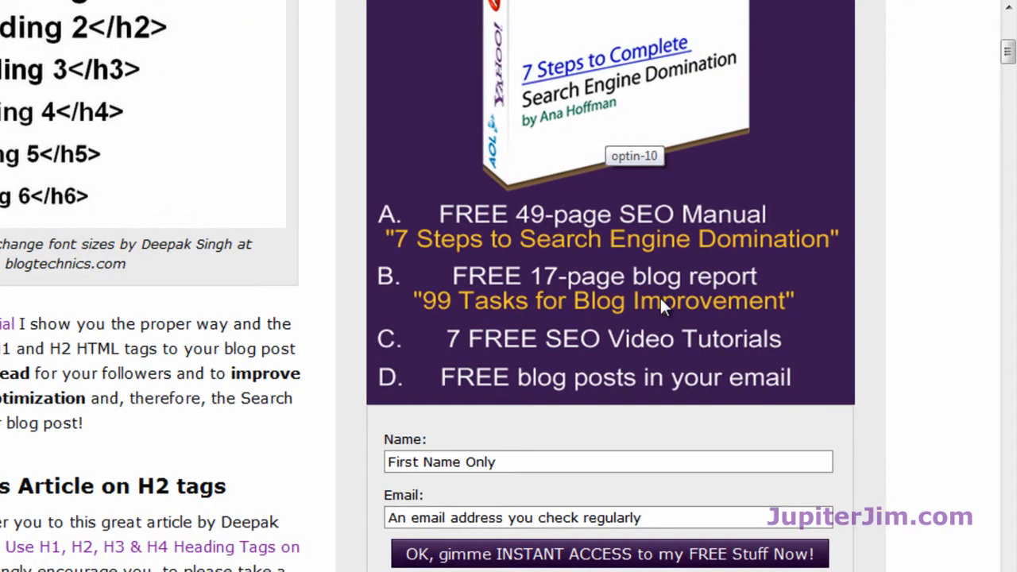
mouse_move(664, 354)
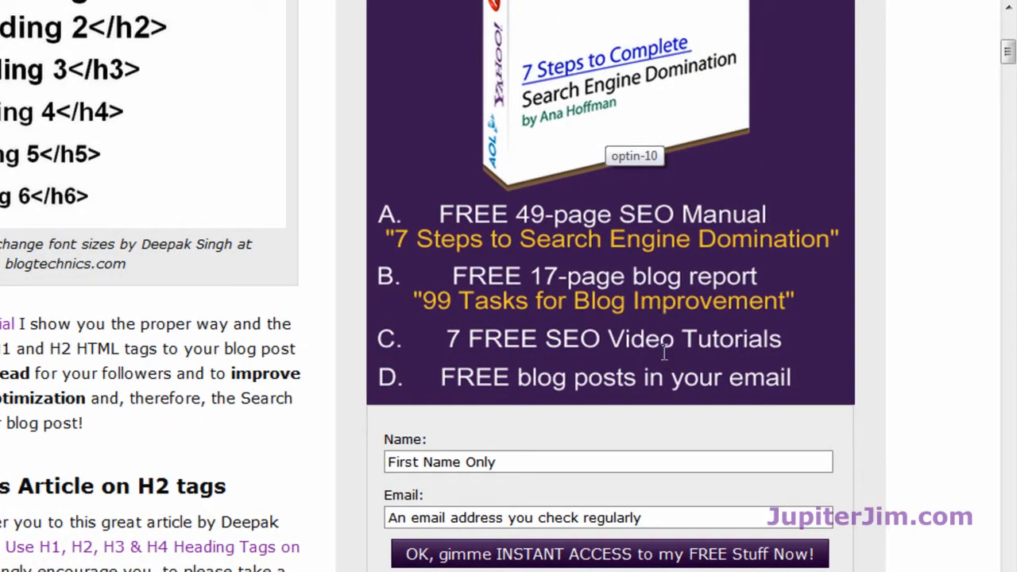
scroll("down", 3)
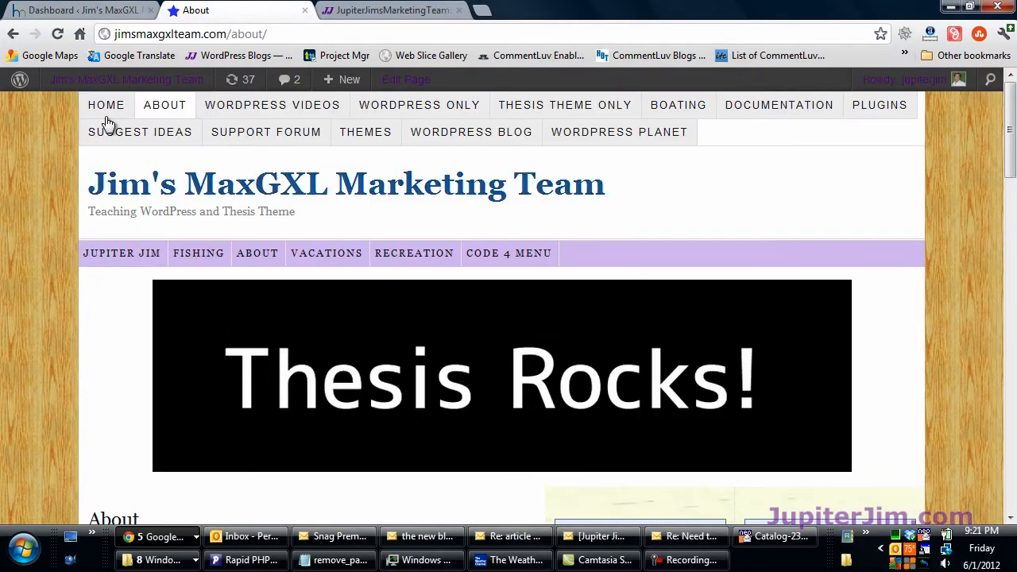
Visit the site's home page, then the Vacations page, marking its title word
left_click(105, 104)
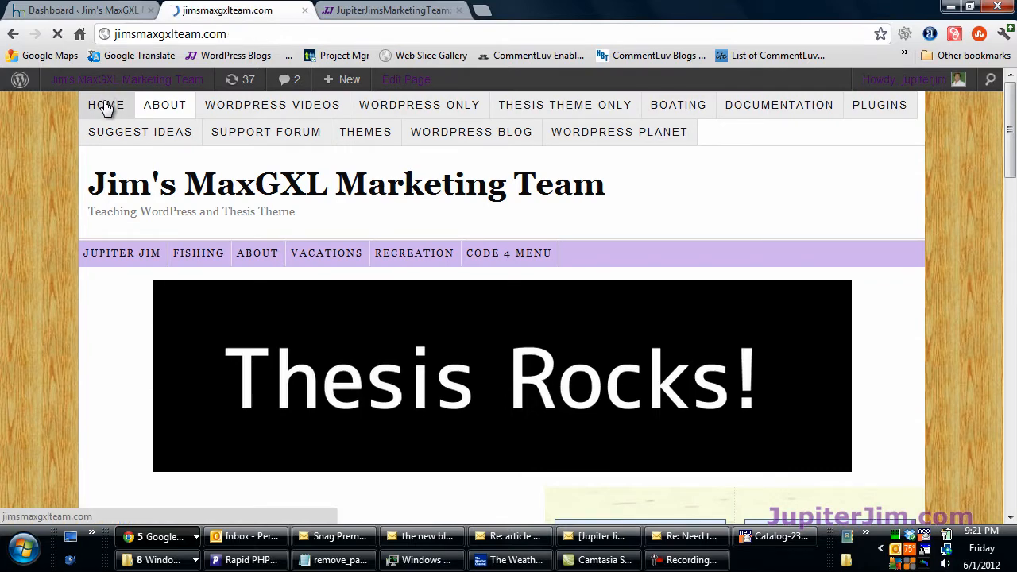
left_click(105, 104)
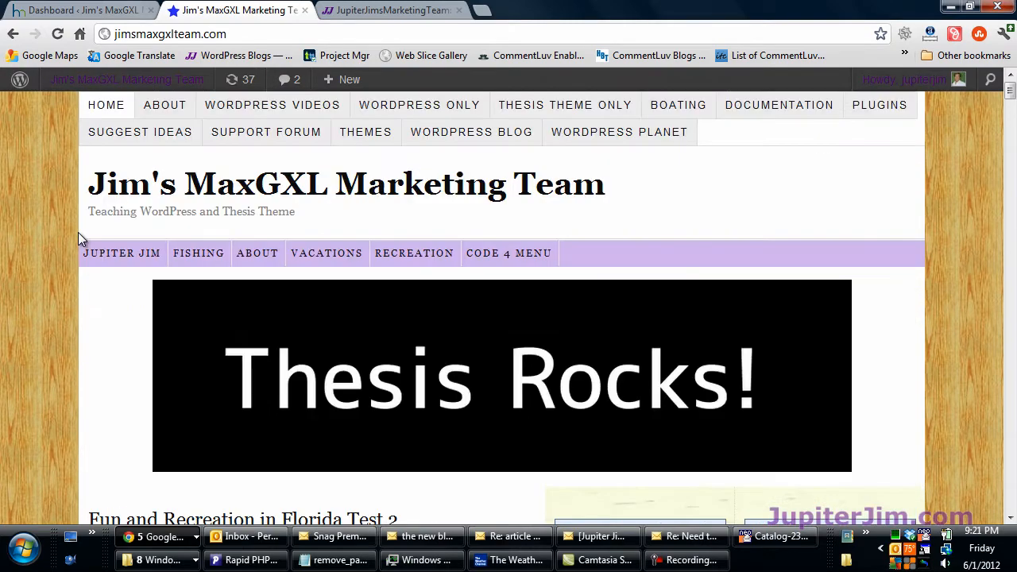
left_click(326, 253)
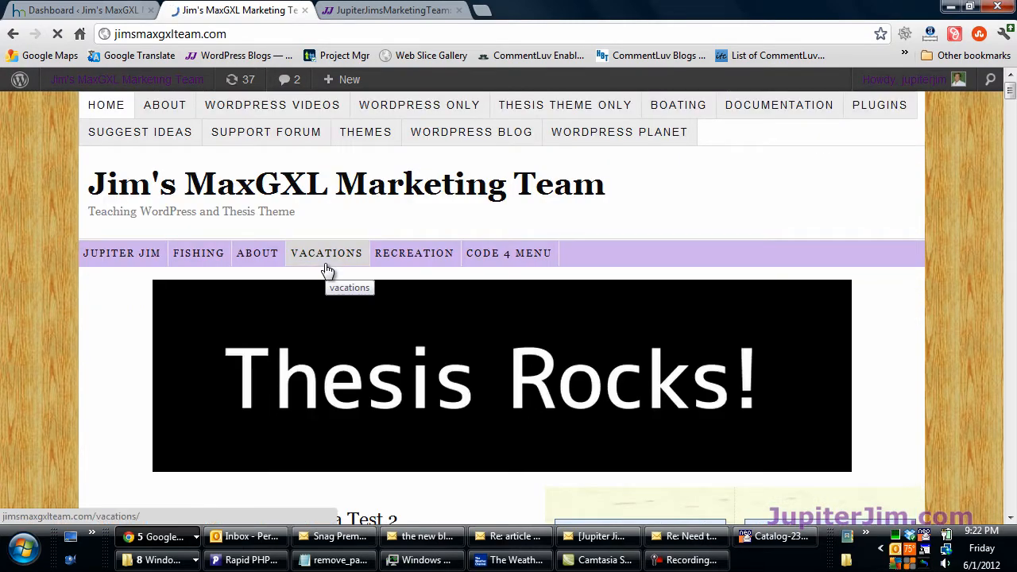
left_click(327, 252)
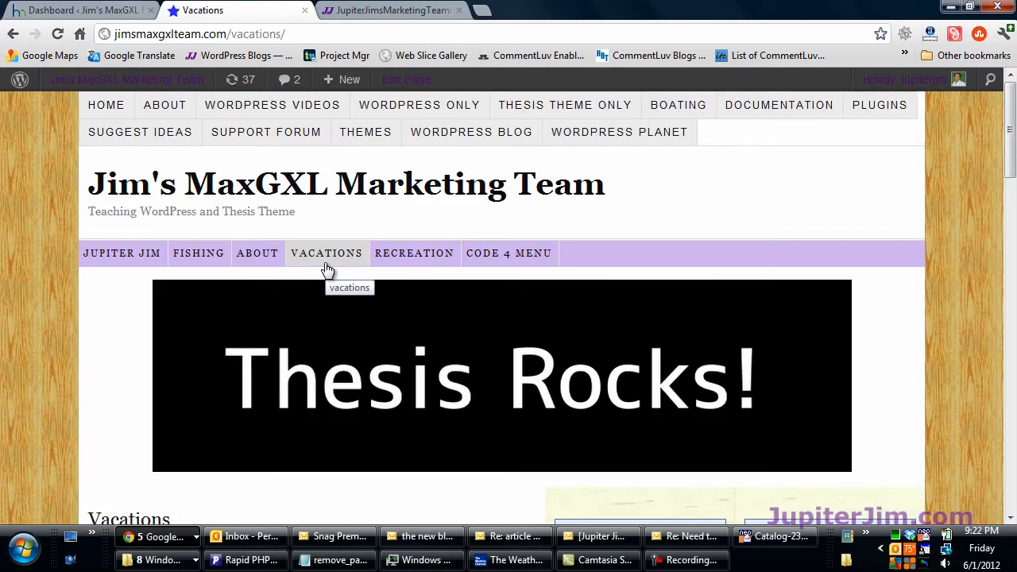
scroll("down", 3)
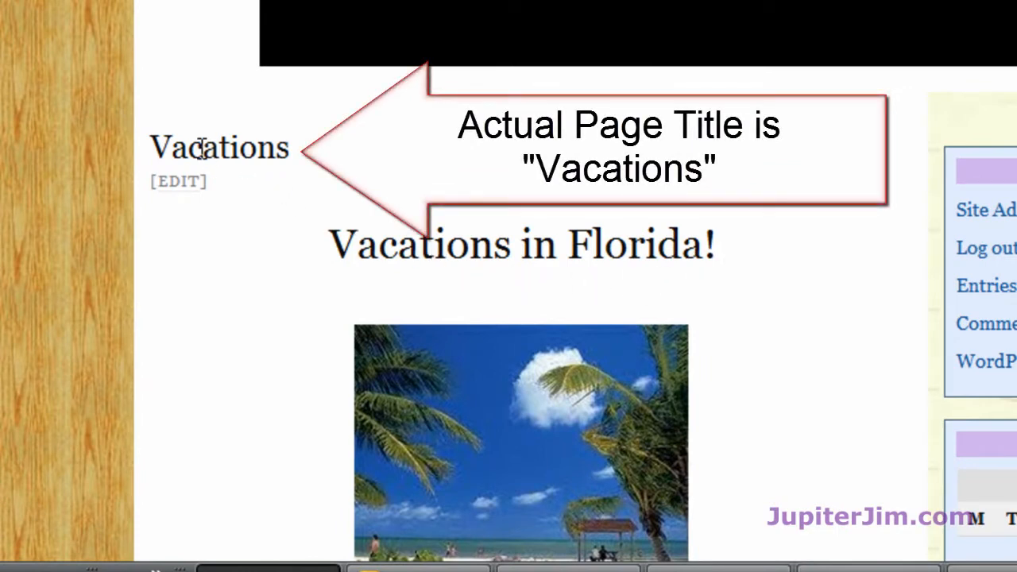
double_click(220, 147)
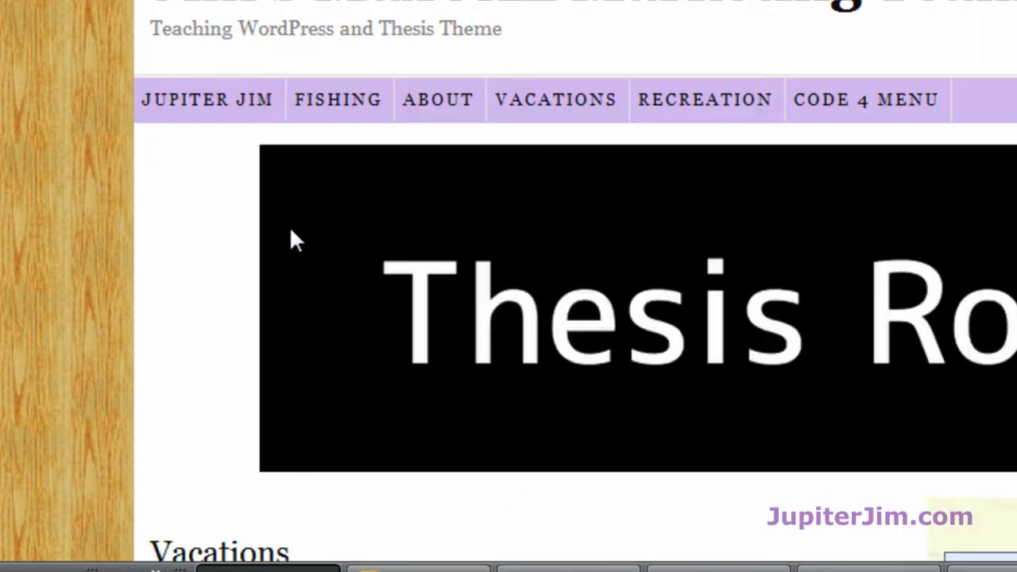
Return to the About page, select its web address, and select a placeholder page ID in the code
left_click(438, 99)
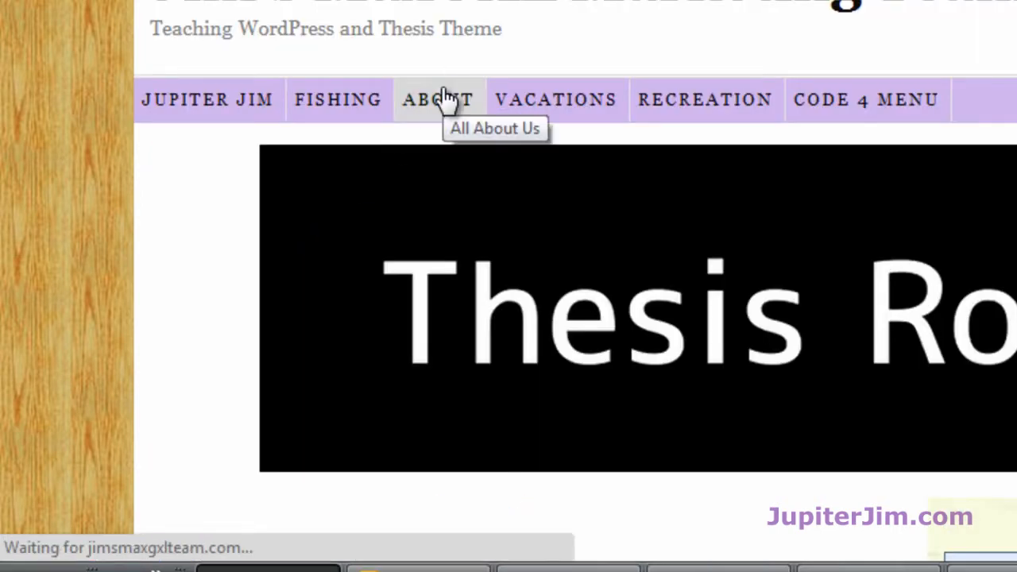
left_click(438, 99)
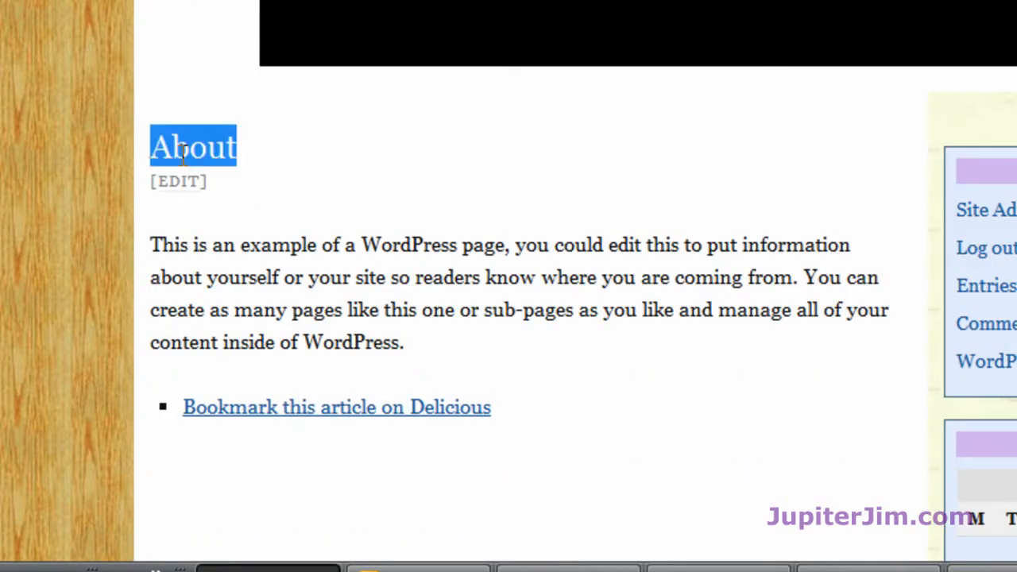
mouse_move(225, 165)
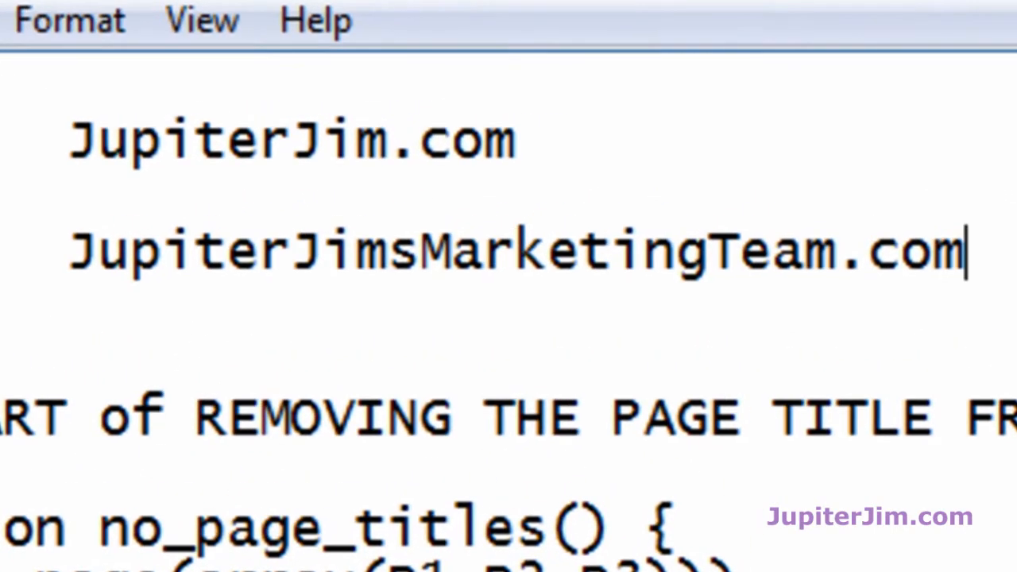
mouse_move(237, 131)
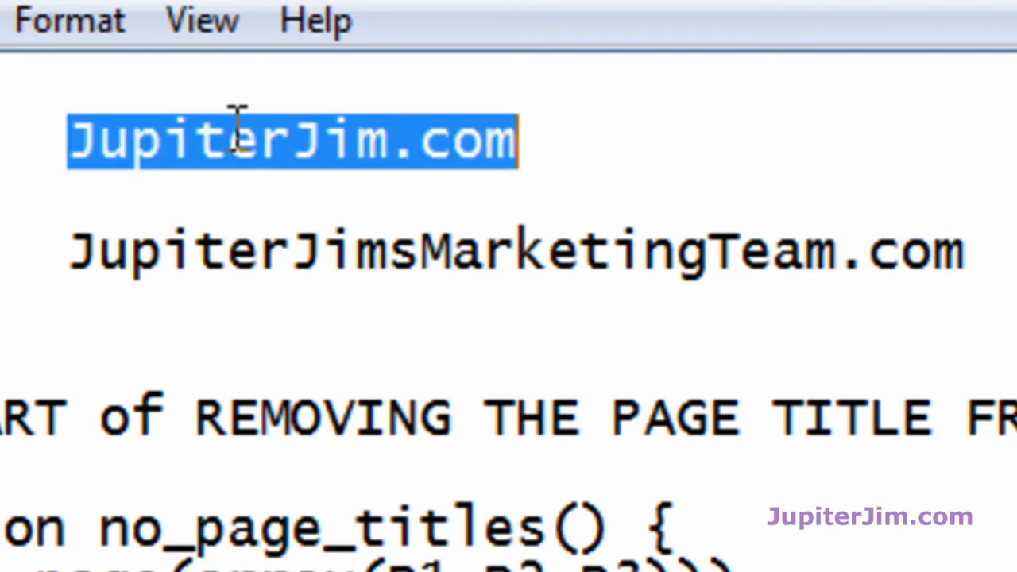
left_click(520, 251)
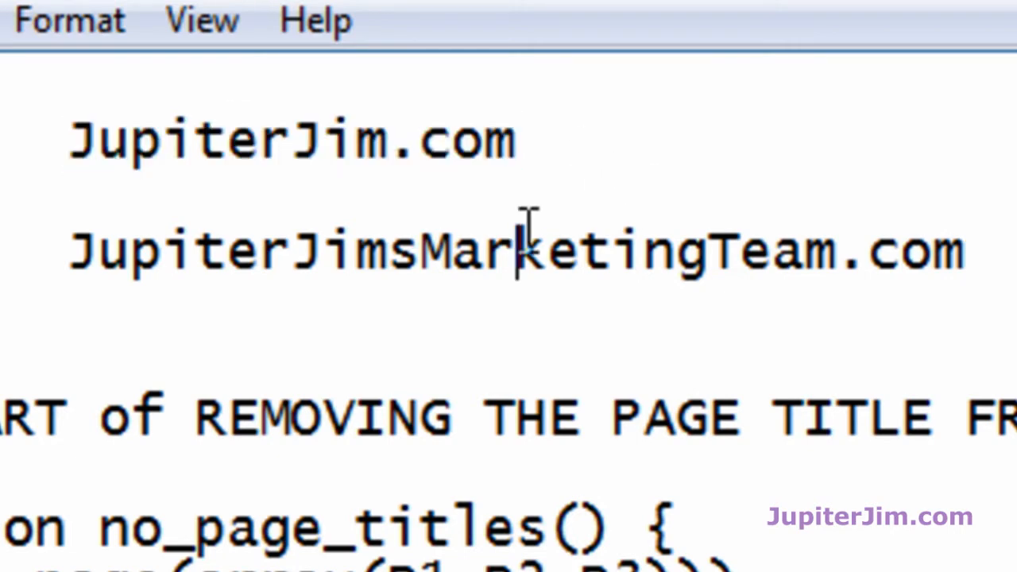
triple_click(516, 250)
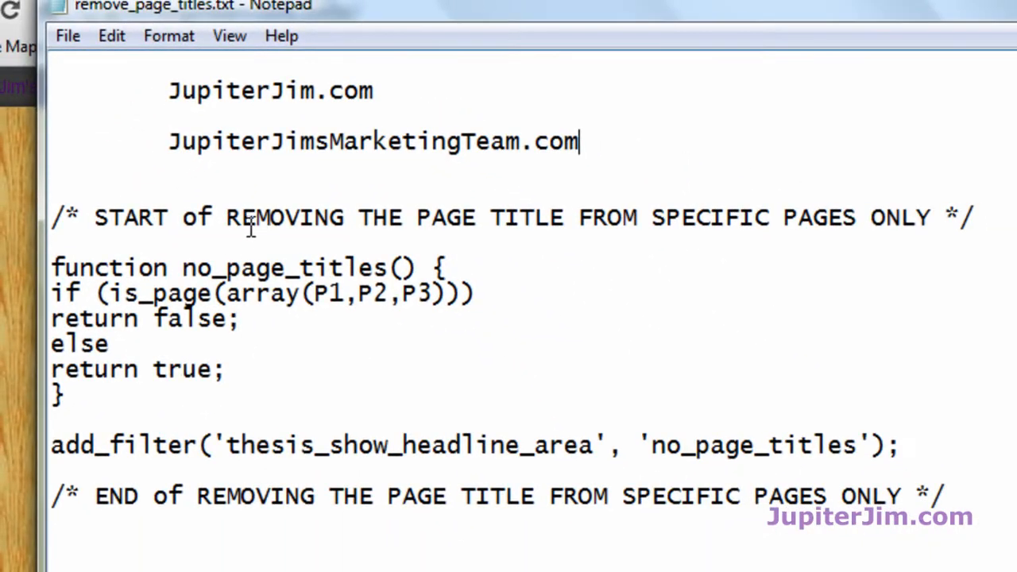
left_click_drag(228, 217, 636, 217)
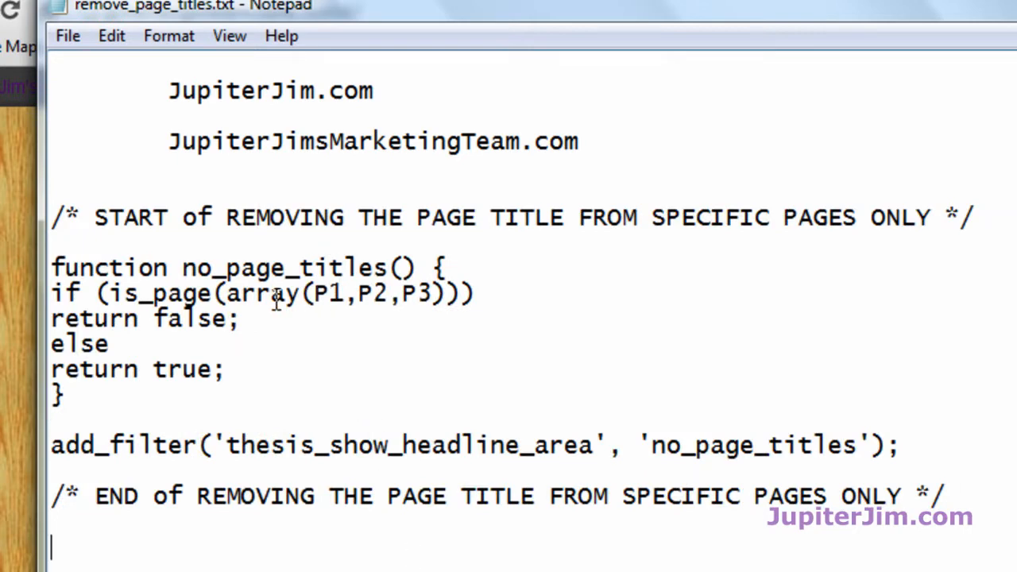
mouse_move(376, 294)
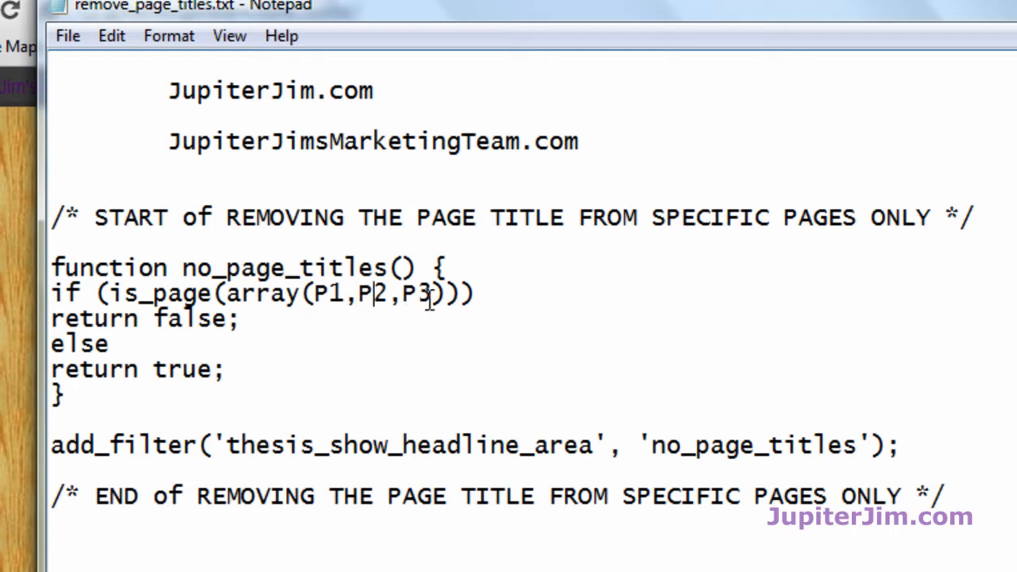
double_click(418, 294)
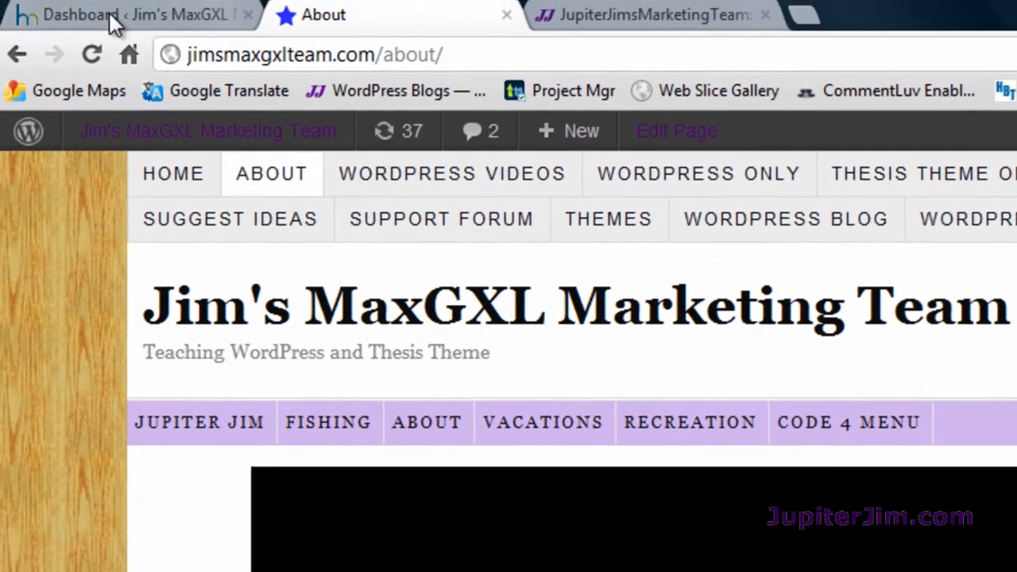
Open the Pages list from the Dashboard's Right Now box and replace placeholder P1 with 2
left_click(75, 15)
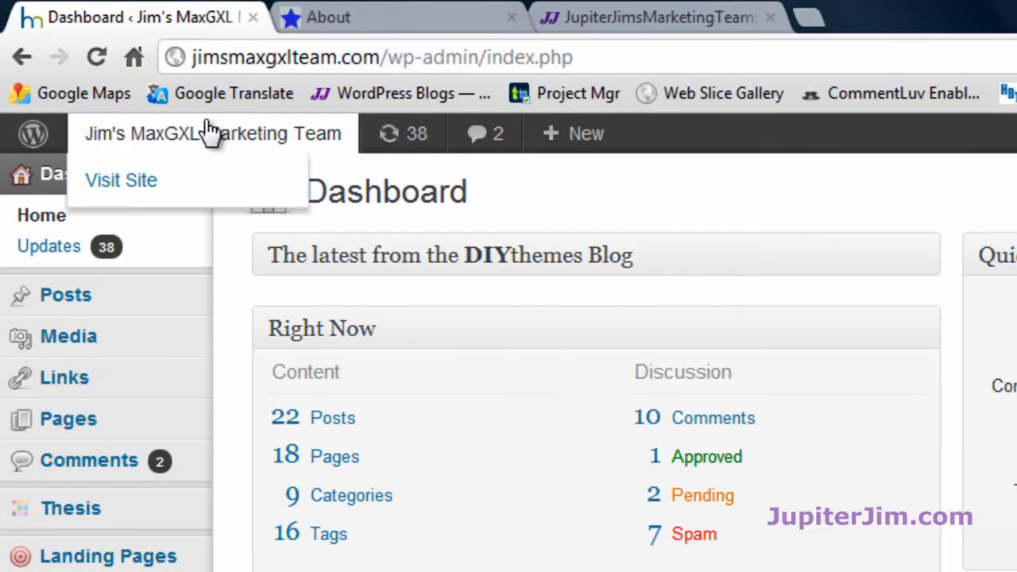
mouse_move(223, 147)
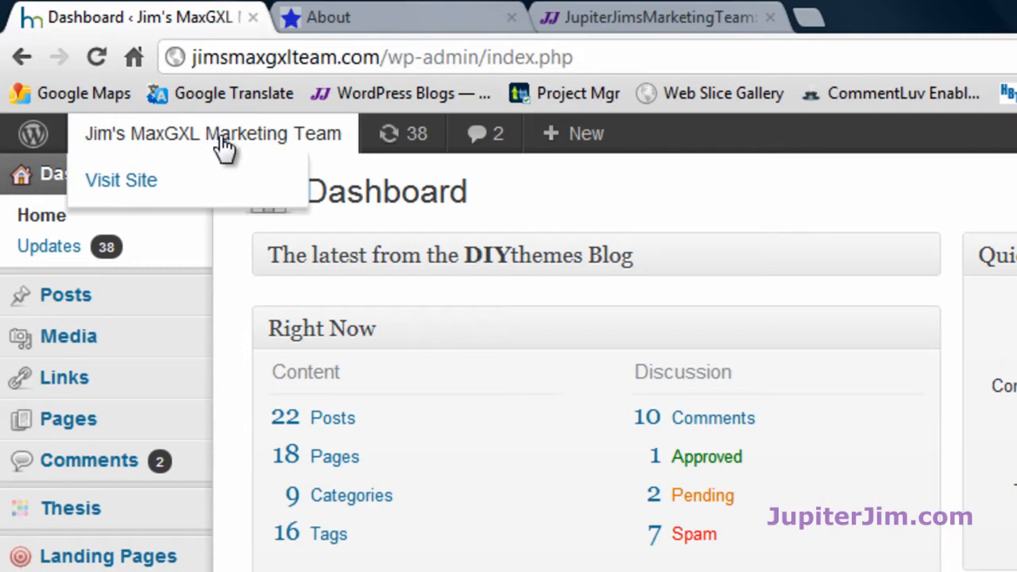
scroll("down", 3)
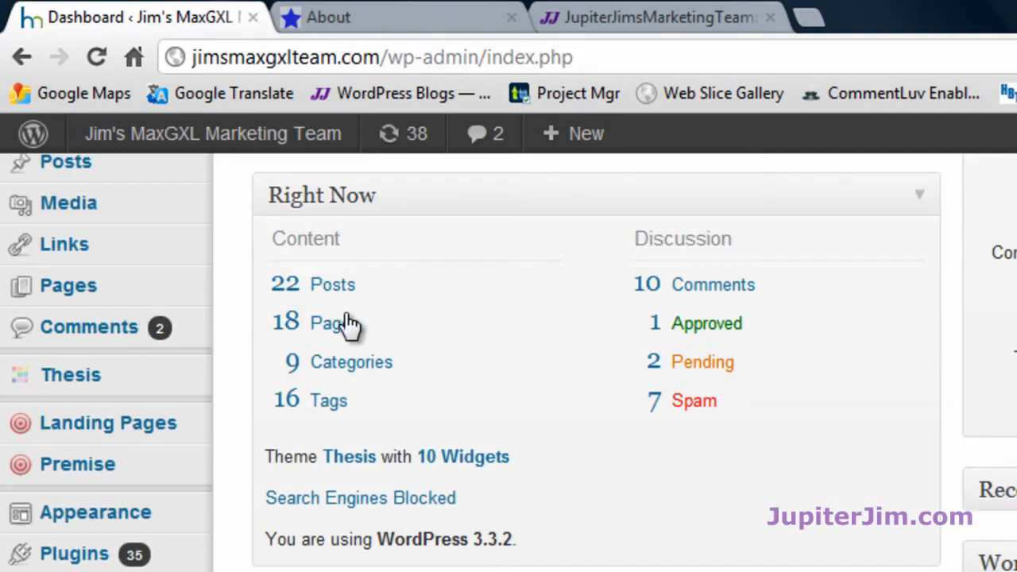
left_click(334, 322)
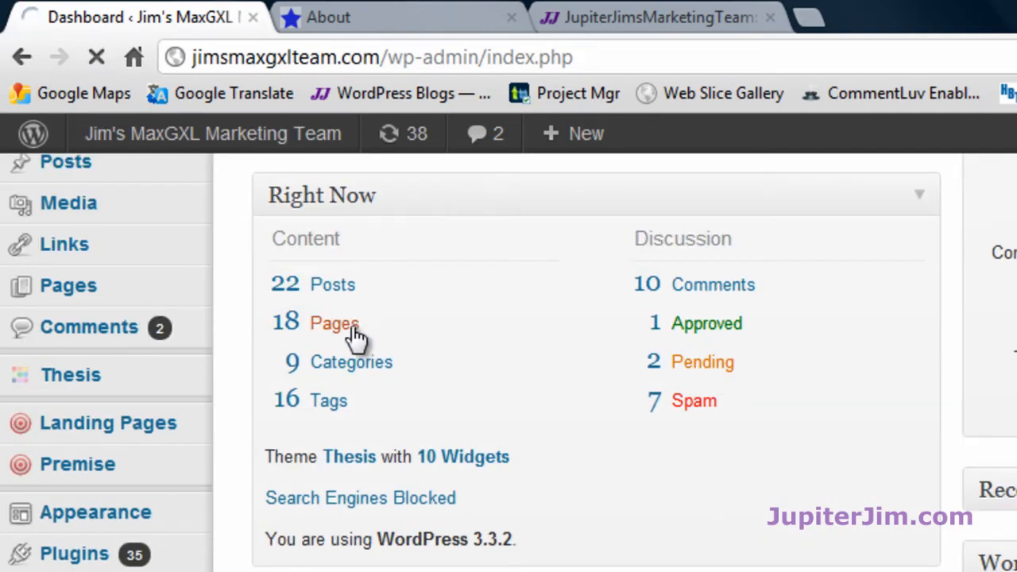
left_click(334, 322)
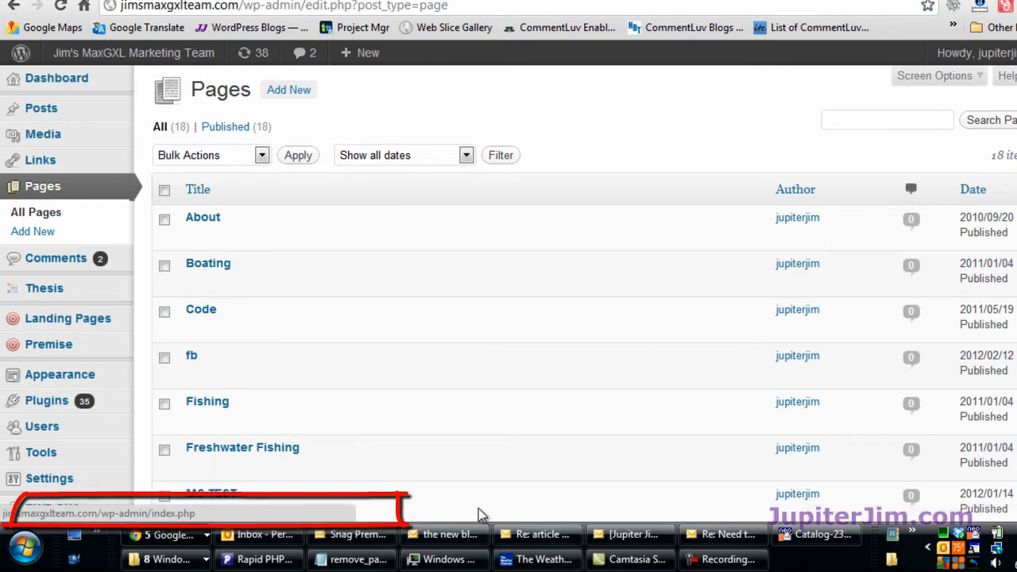
mouse_move(243, 448)
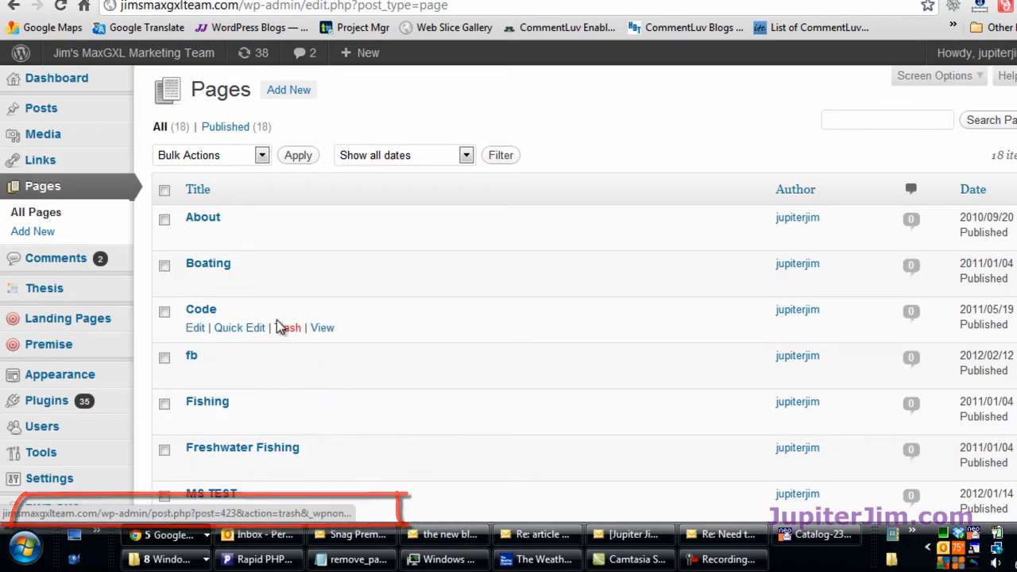
mouse_move(202, 217)
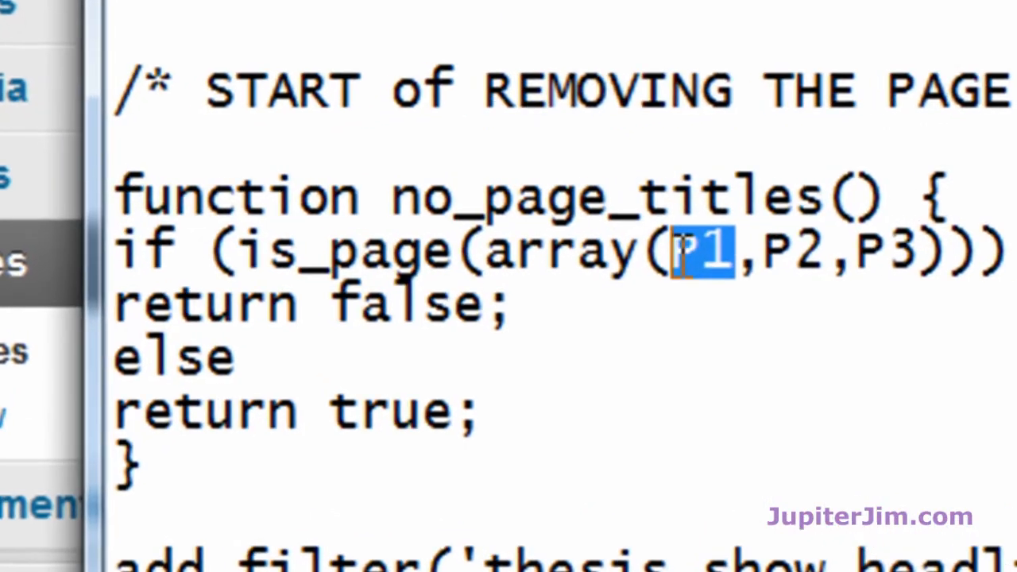
type("2")
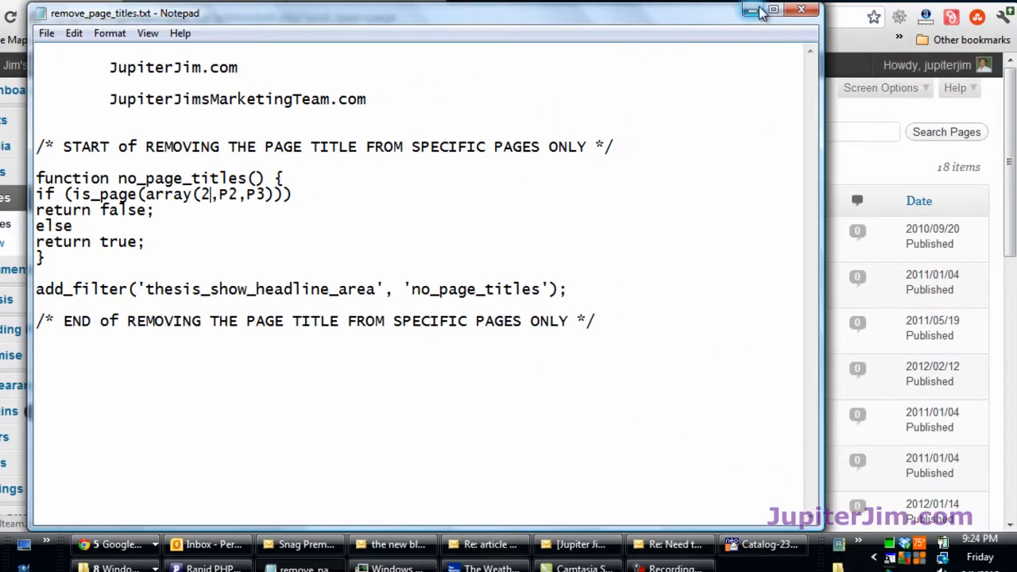
Minimize Notepad and scroll the Pages list toward the Vacations page ID
left_click(750, 10)
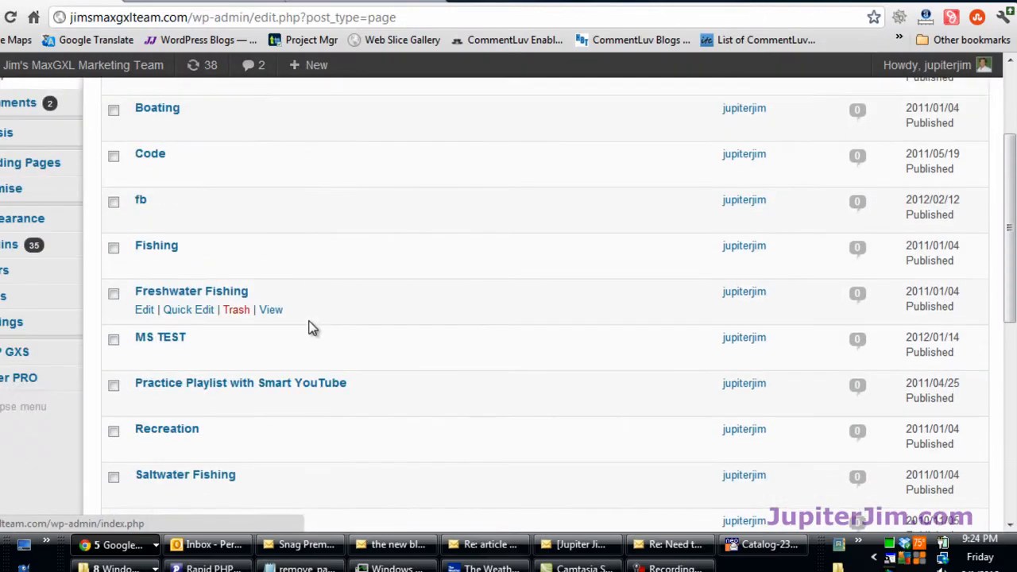
scroll("down", 3)
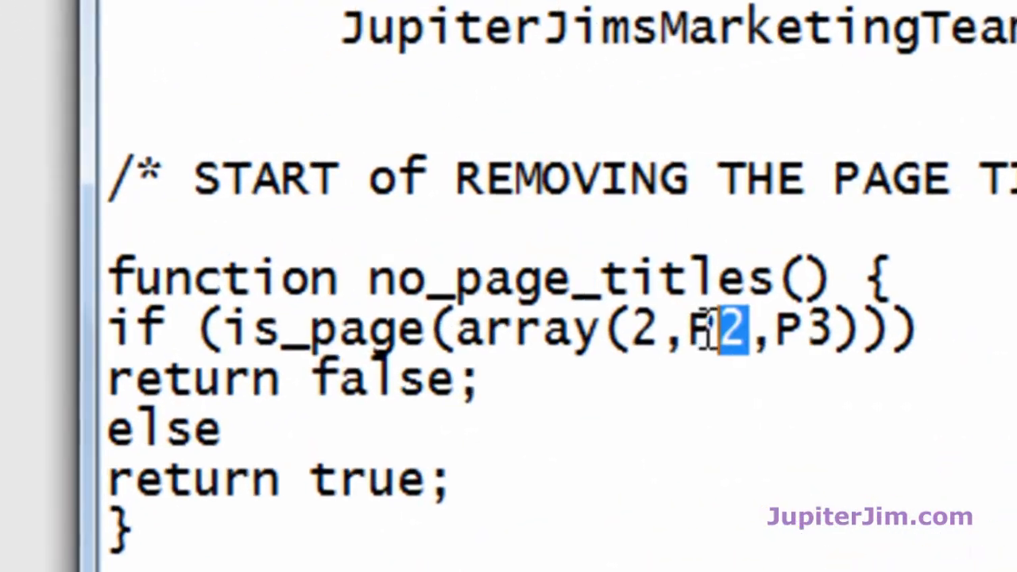
Replace P2 with 302, drop P3, and retype the first ID so the line reads array(2,302)
type("30")
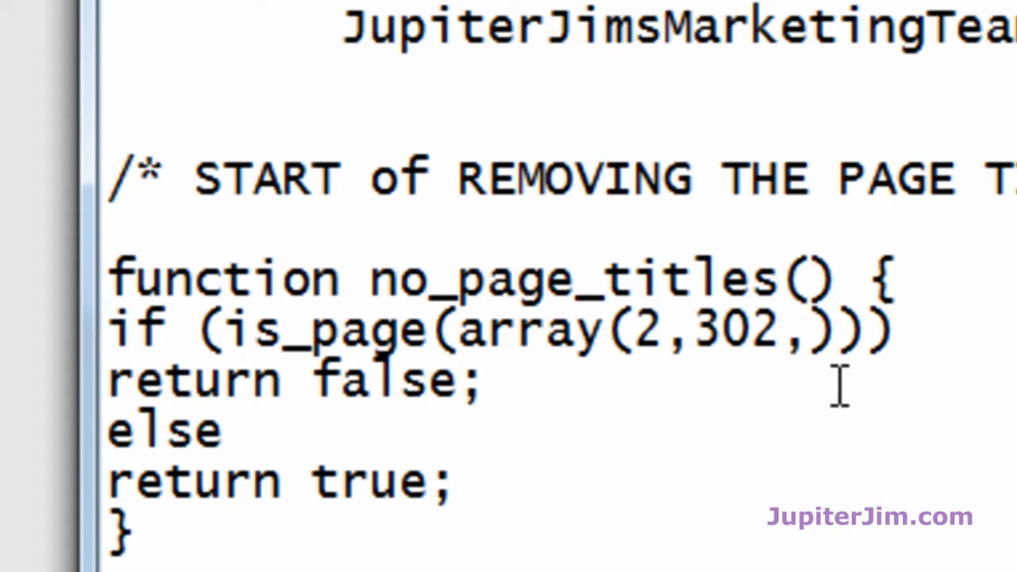
mouse_move(688, 334)
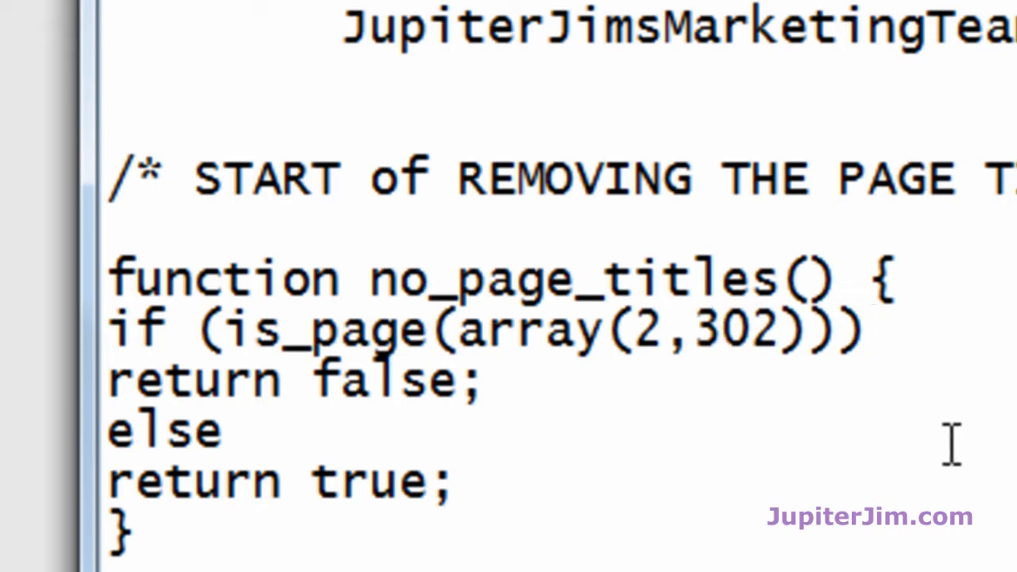
mouse_move(636, 328)
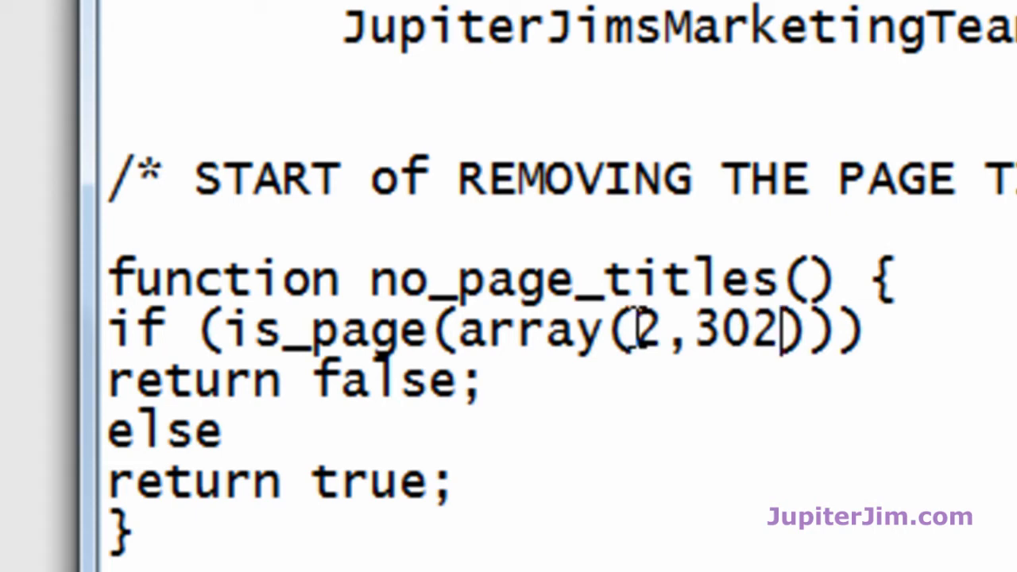
mouse_move(688, 334)
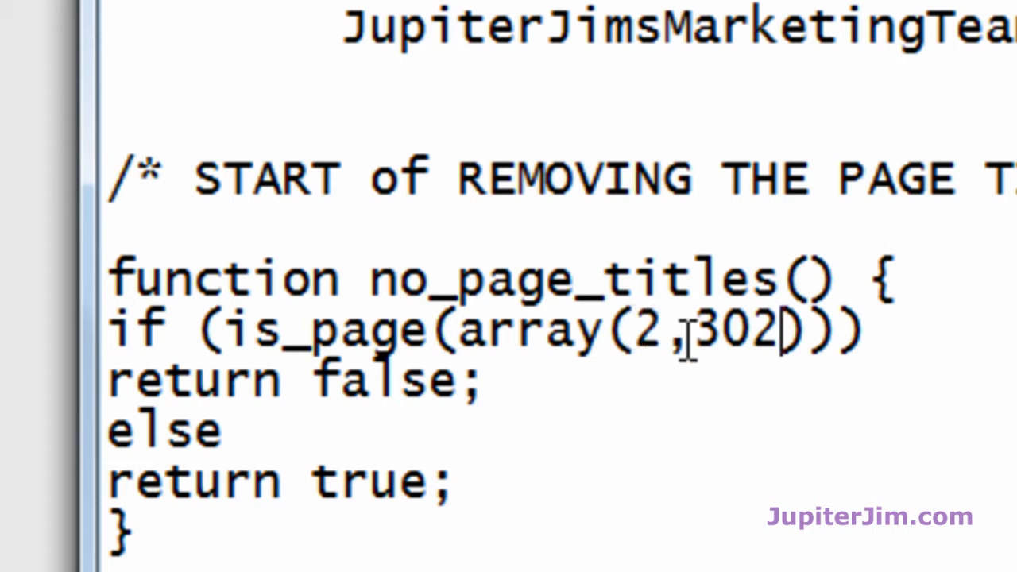
double_click(648, 328)
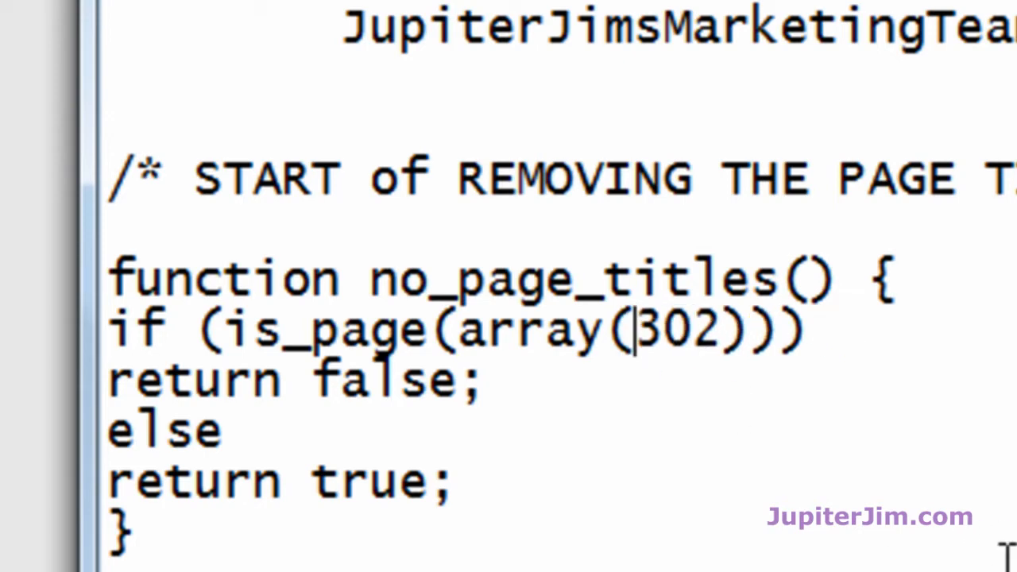
type("2,")
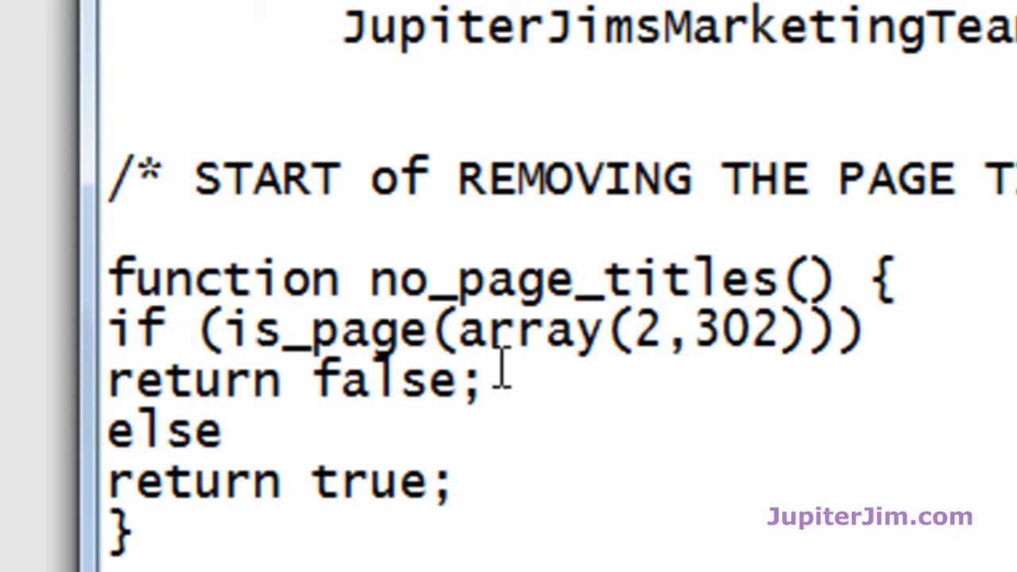
double_click(473, 329)
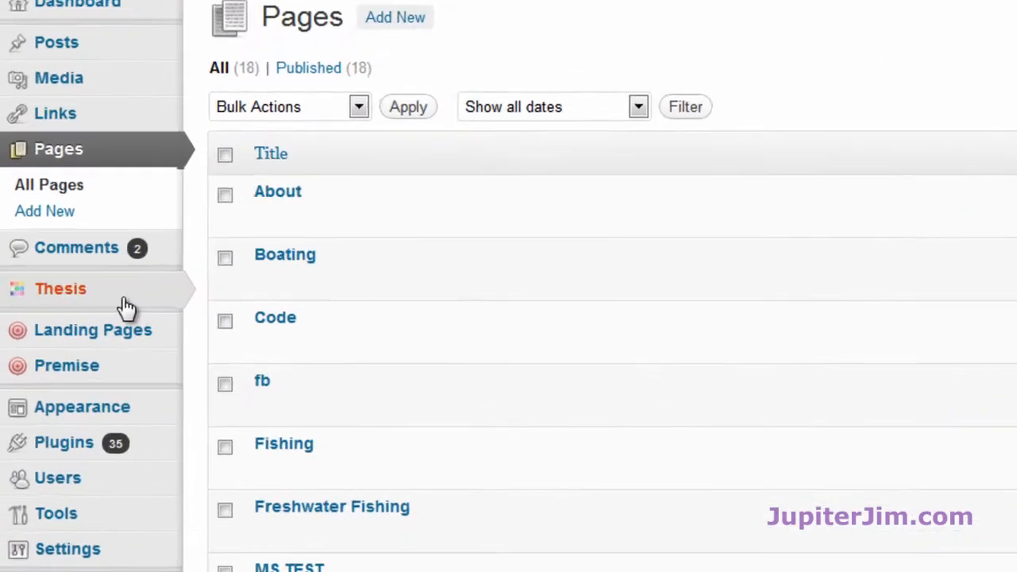
mouse_move(60, 289)
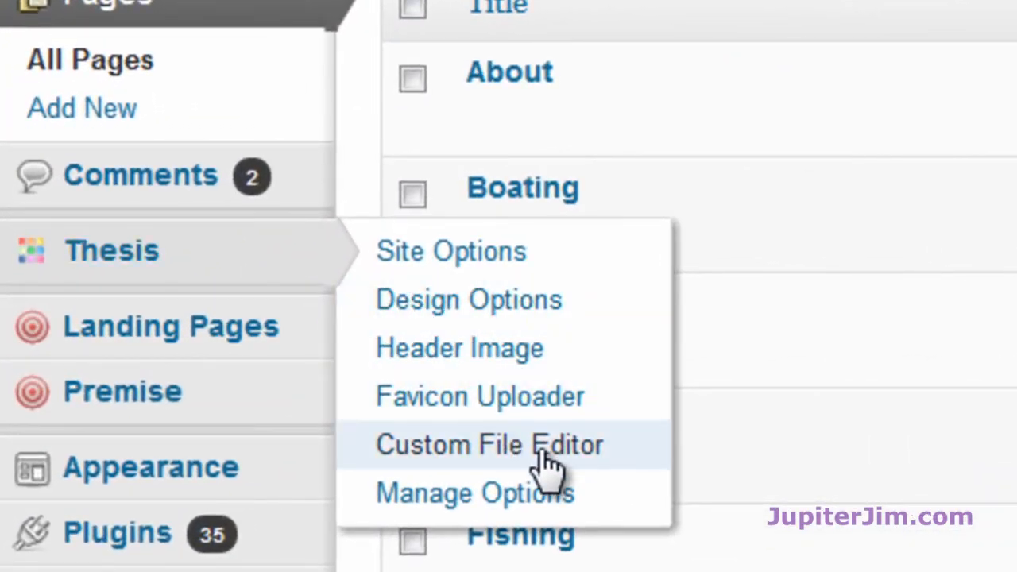
Load custom_functions.php instead of custom.css in the Thesis Custom File Editor
left_click(489, 444)
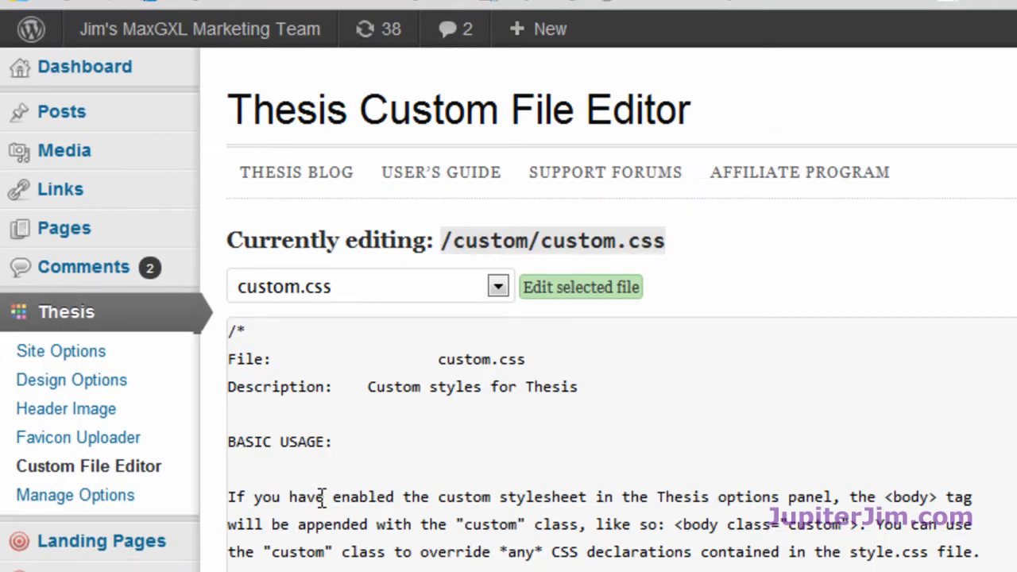
mouse_move(314, 119)
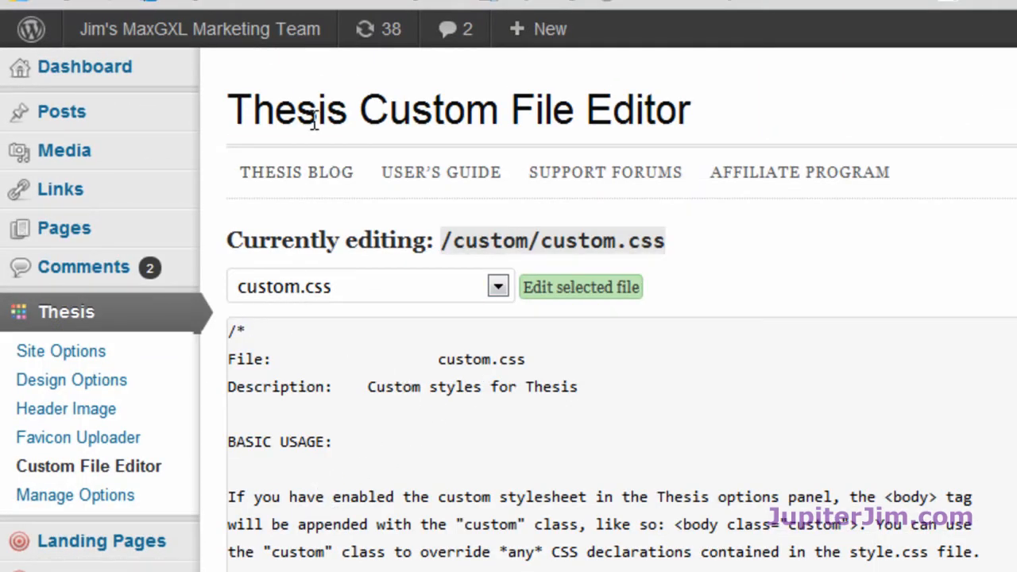
mouse_move(342, 314)
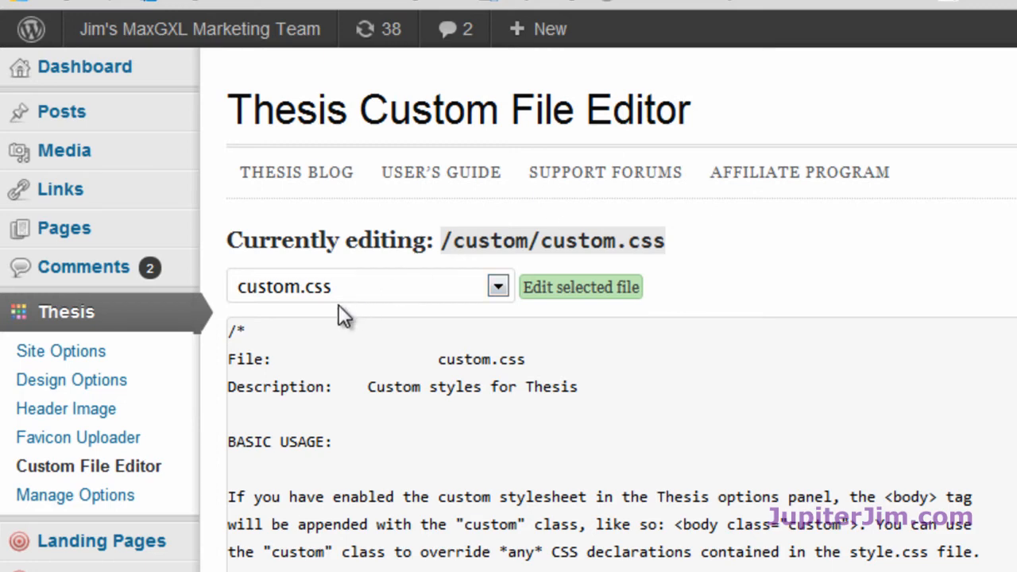
left_click(498, 286)
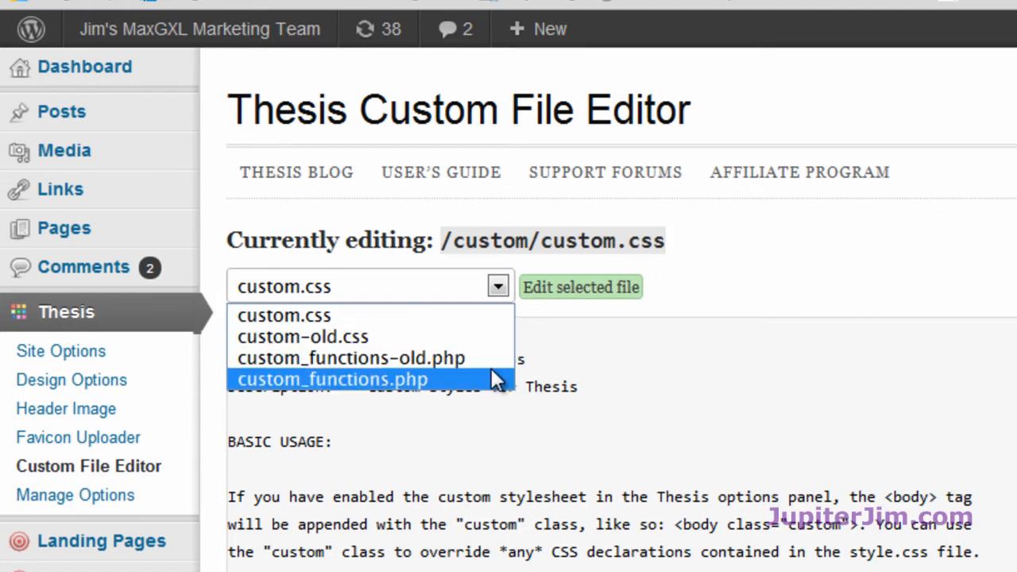
mouse_move(499, 390)
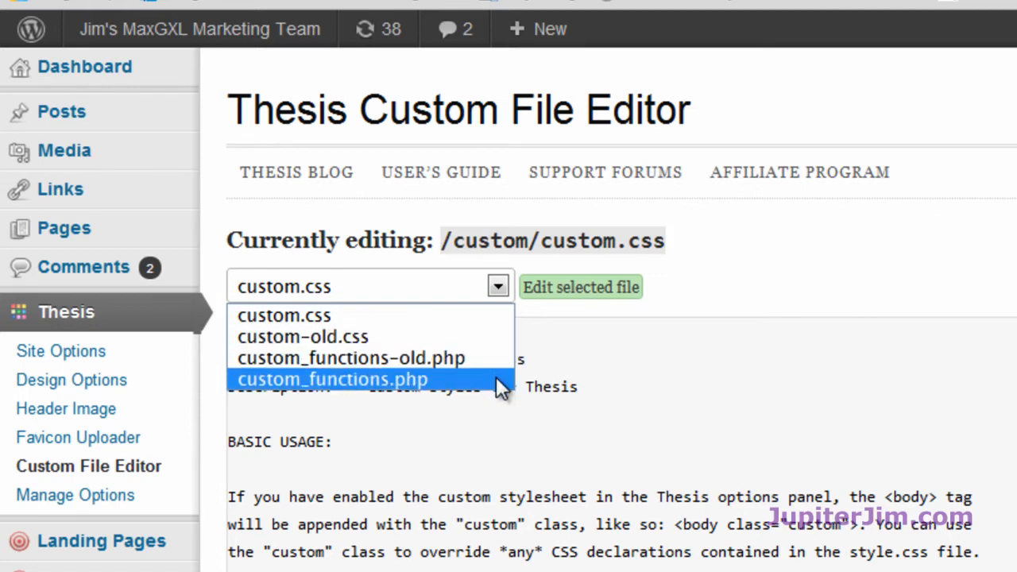
left_click(332, 379)
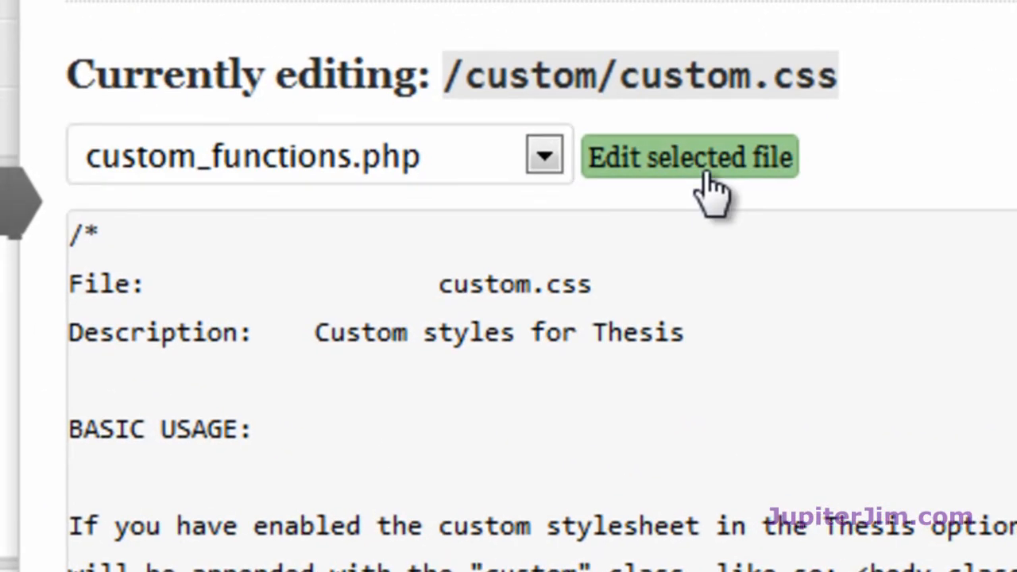
left_click(689, 157)
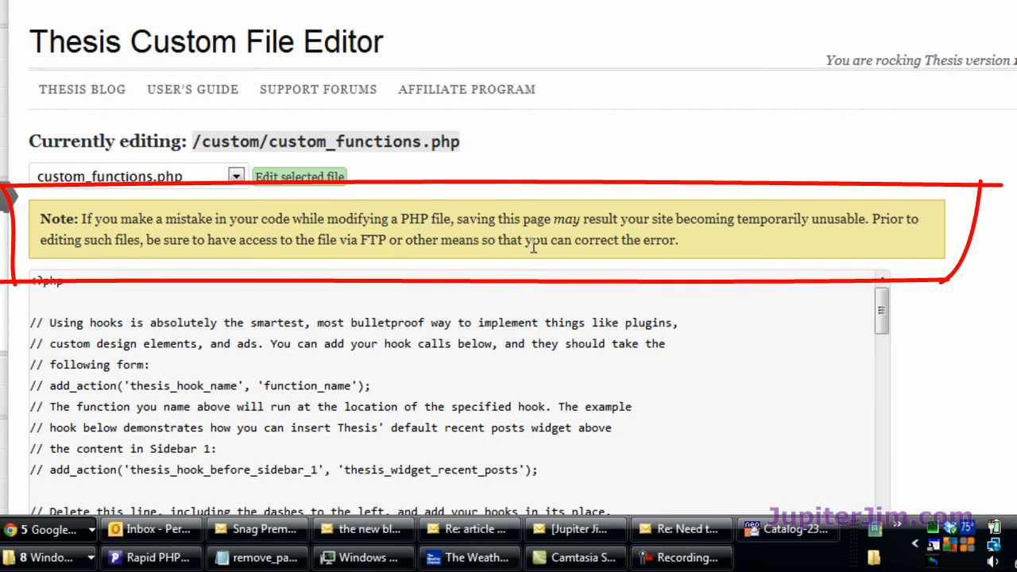
mouse_move(570, 221)
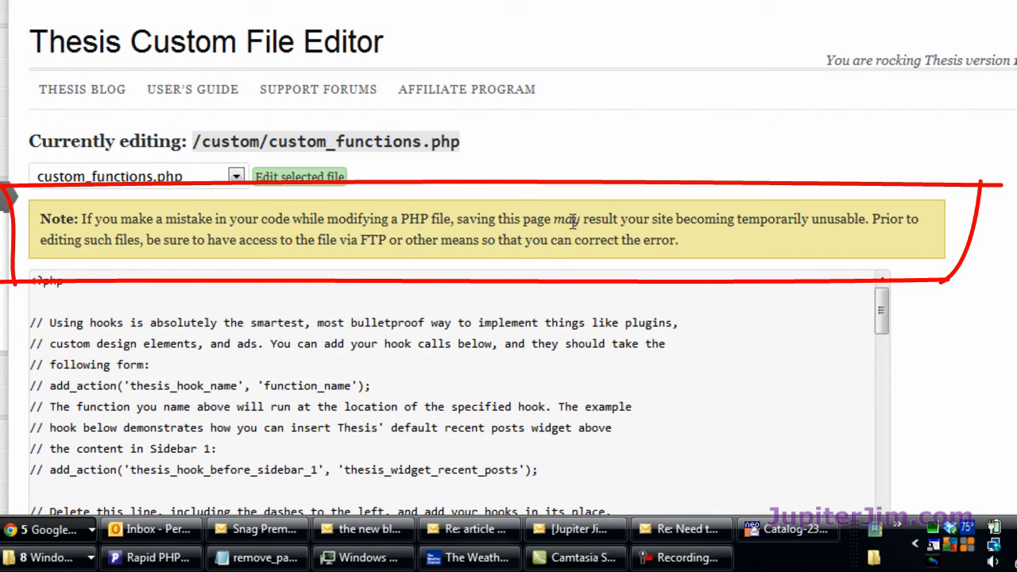
mouse_move(539, 191)
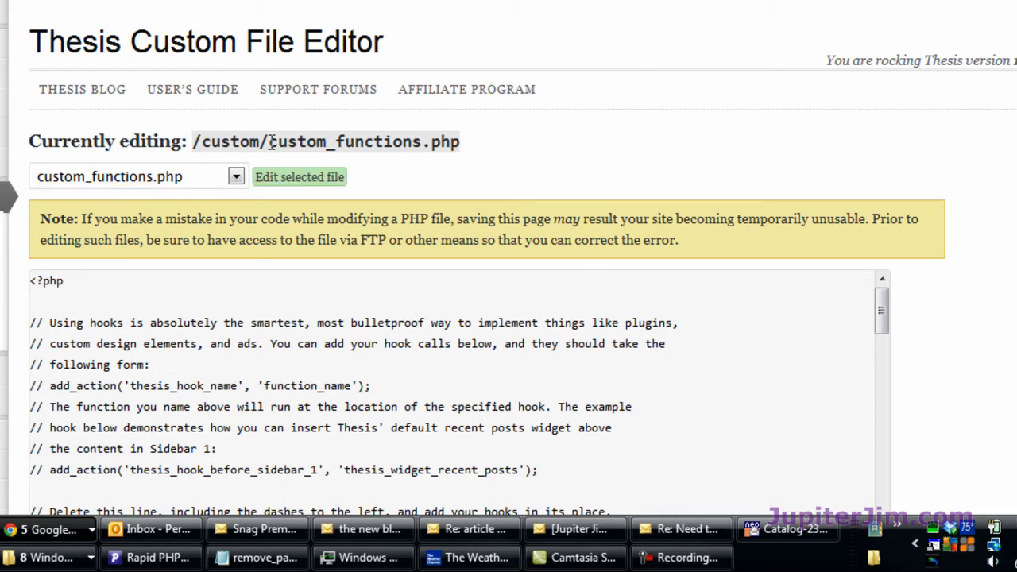
mouse_move(685, 141)
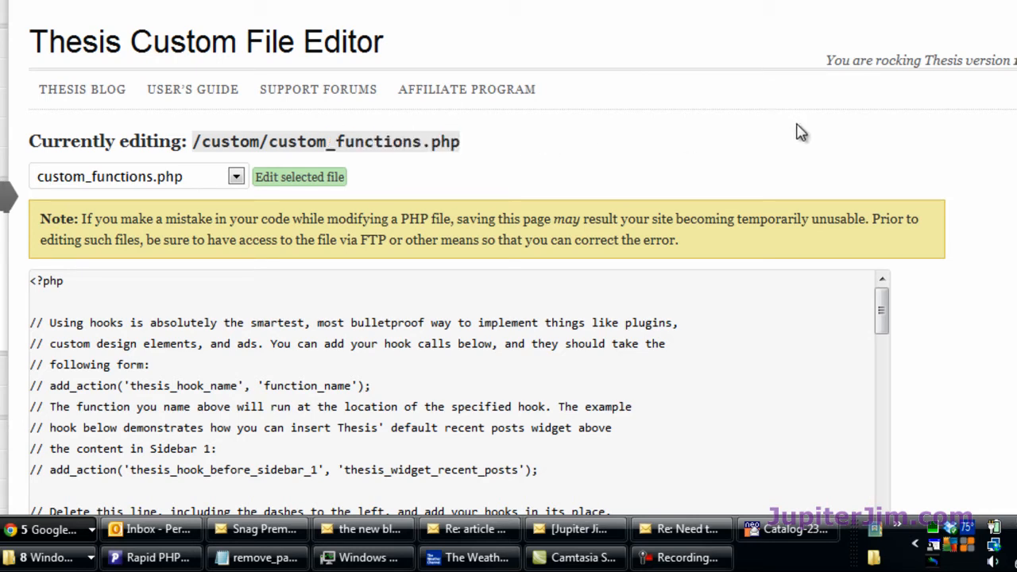
scroll("down", 3)
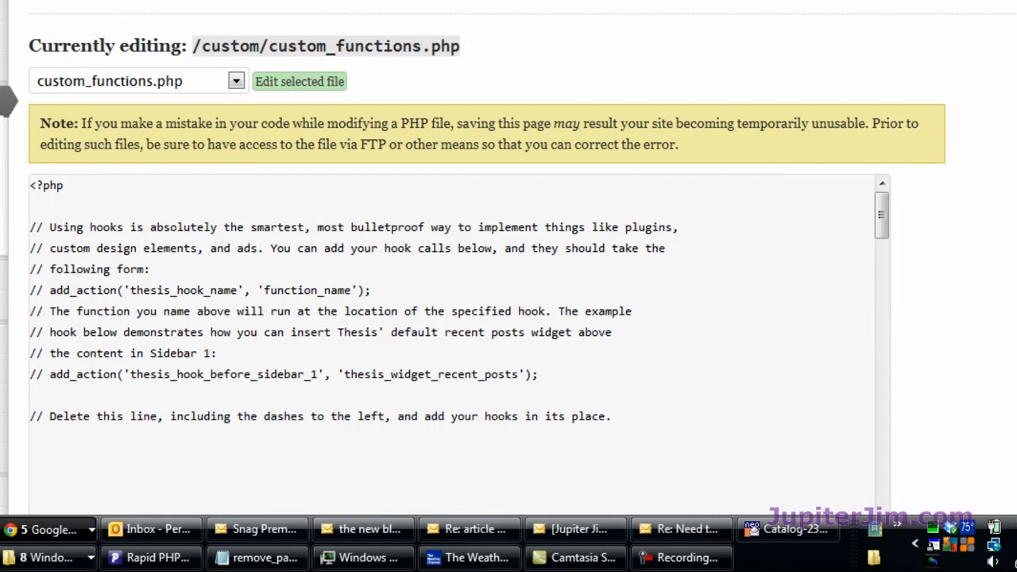
scroll("down", 3)
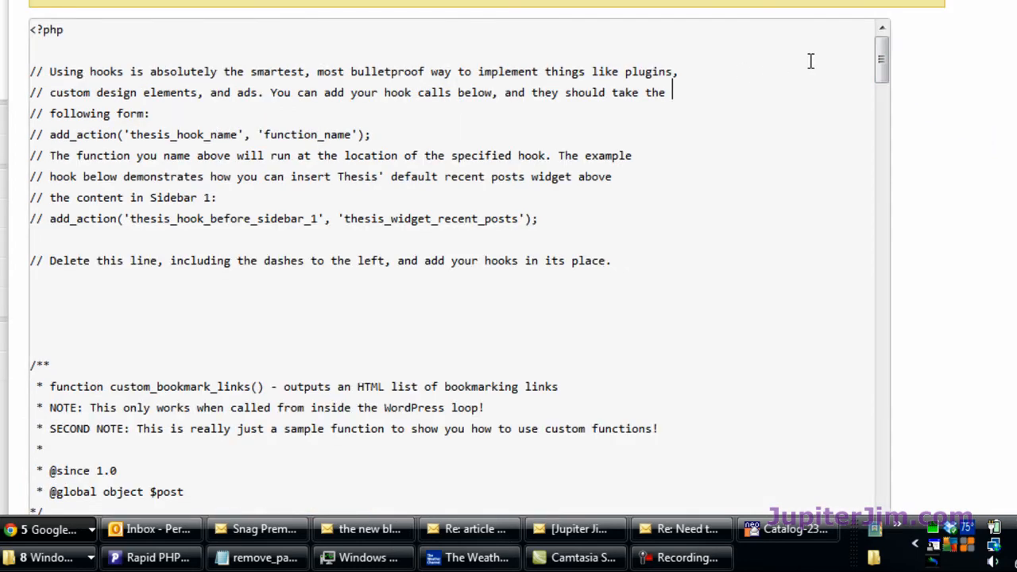
Add the no_page_titles filter at the end of custom_functions.php and save with Big Ass Save Button
scroll("down", 3)
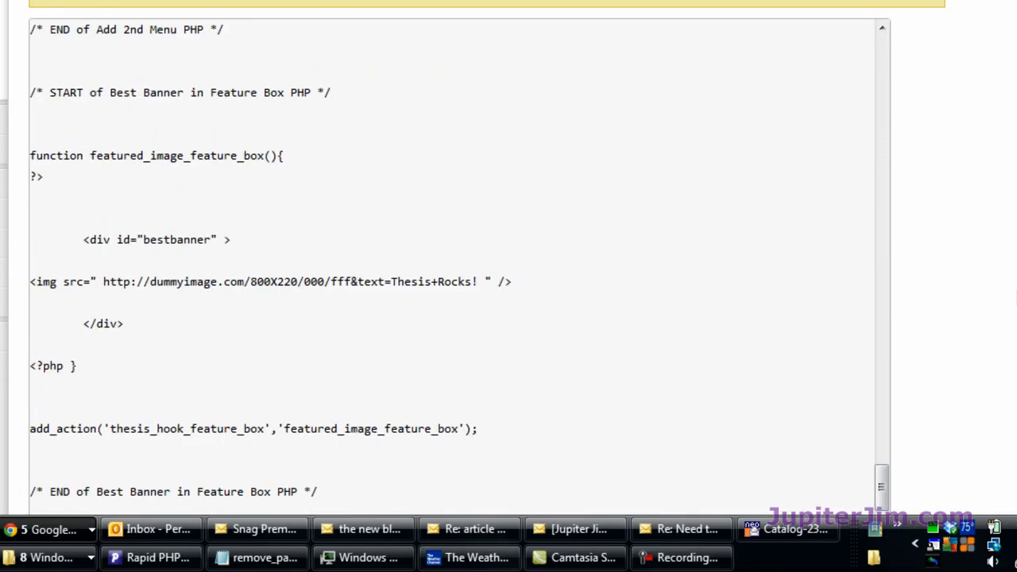
scroll("down", 3)
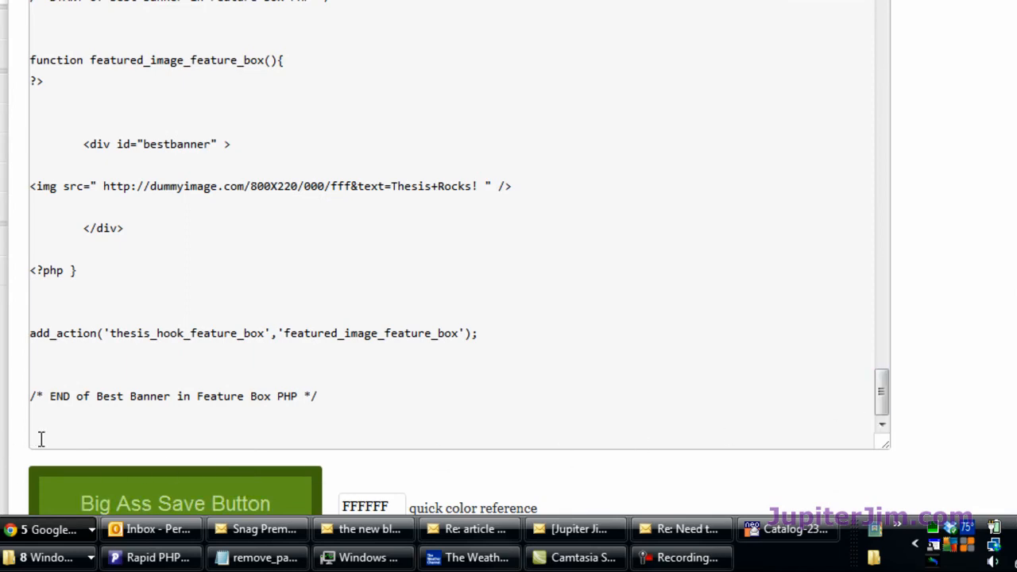
scroll("down", 3)
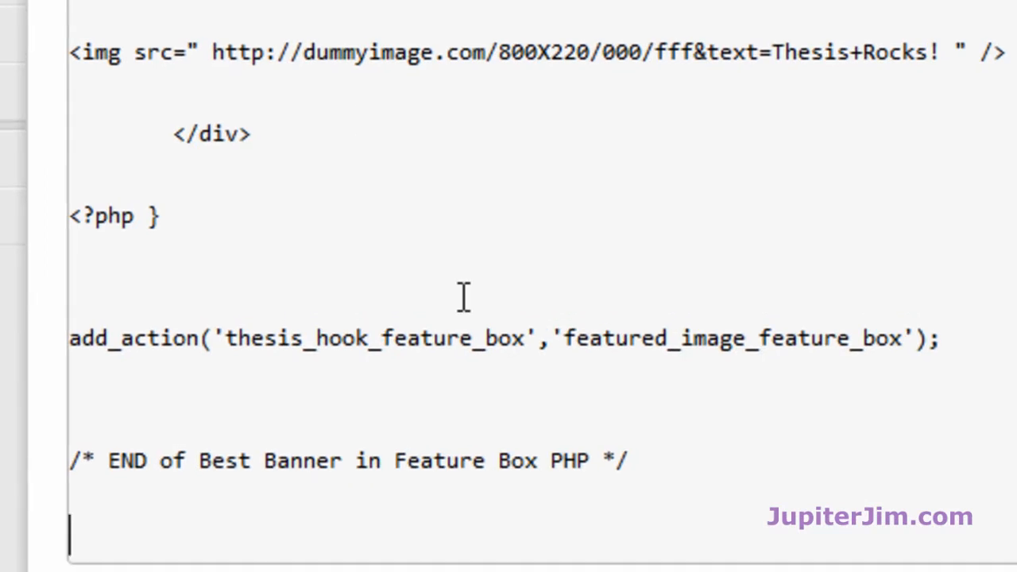
scroll("down", 3)
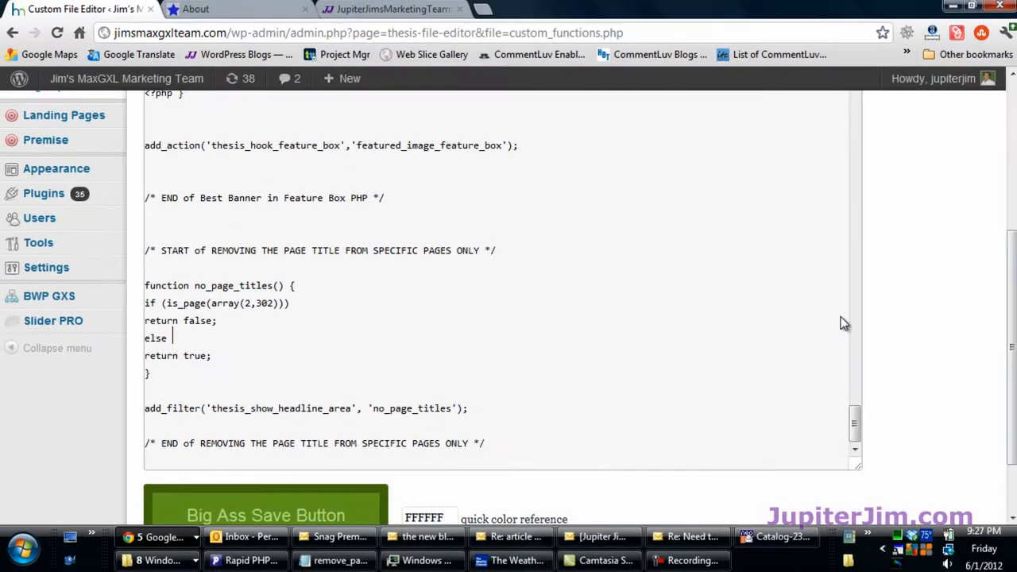
left_click(265, 436)
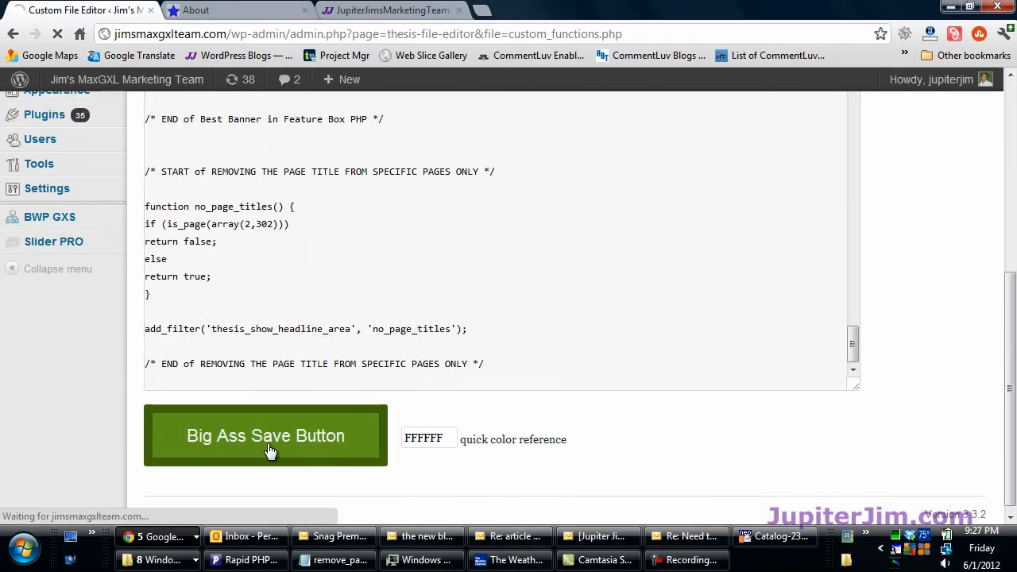
left_click(266, 436)
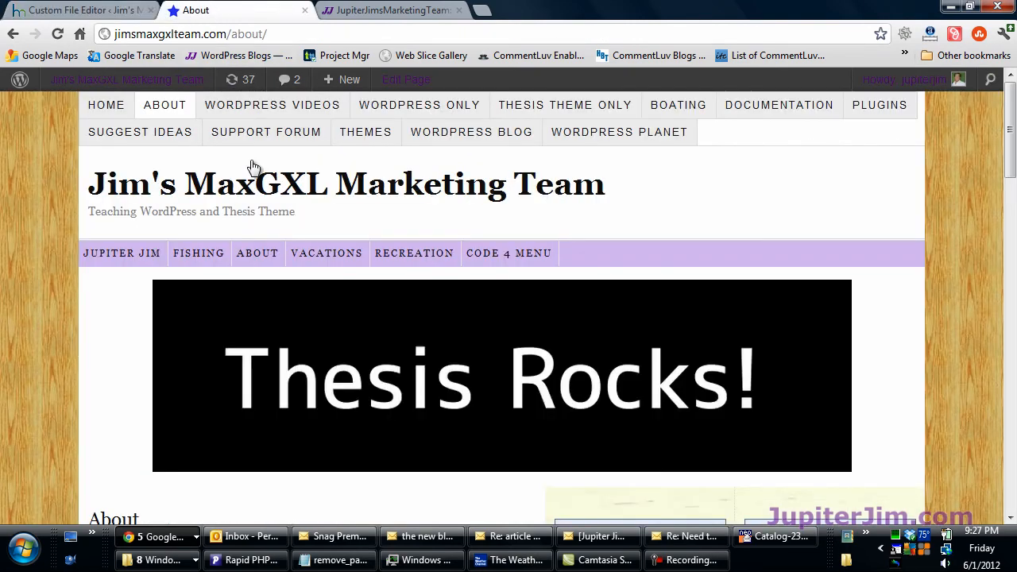
mouse_move(257, 254)
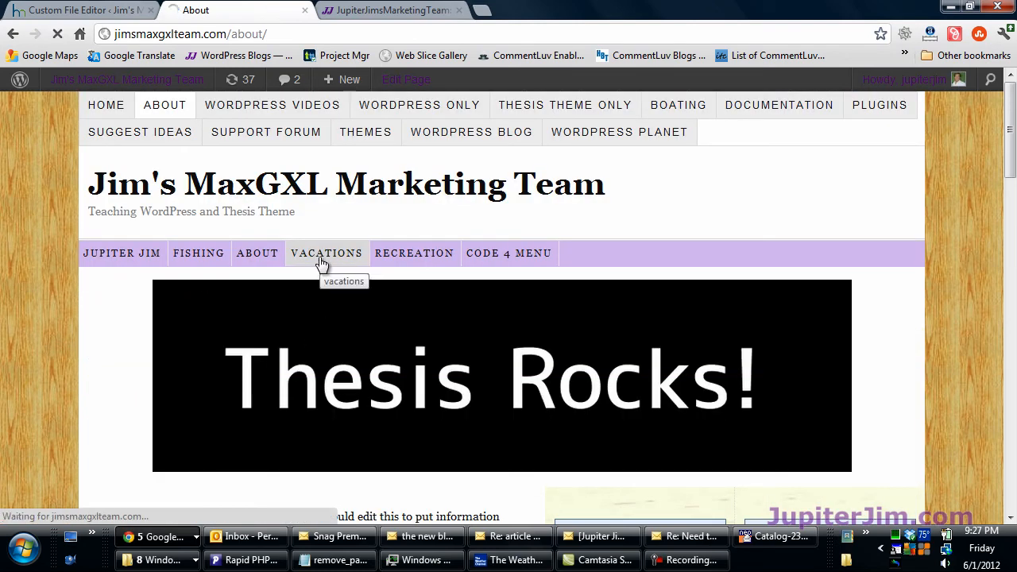
Open the Vacations page and scroll down to confirm it shows no page title
left_click(327, 253)
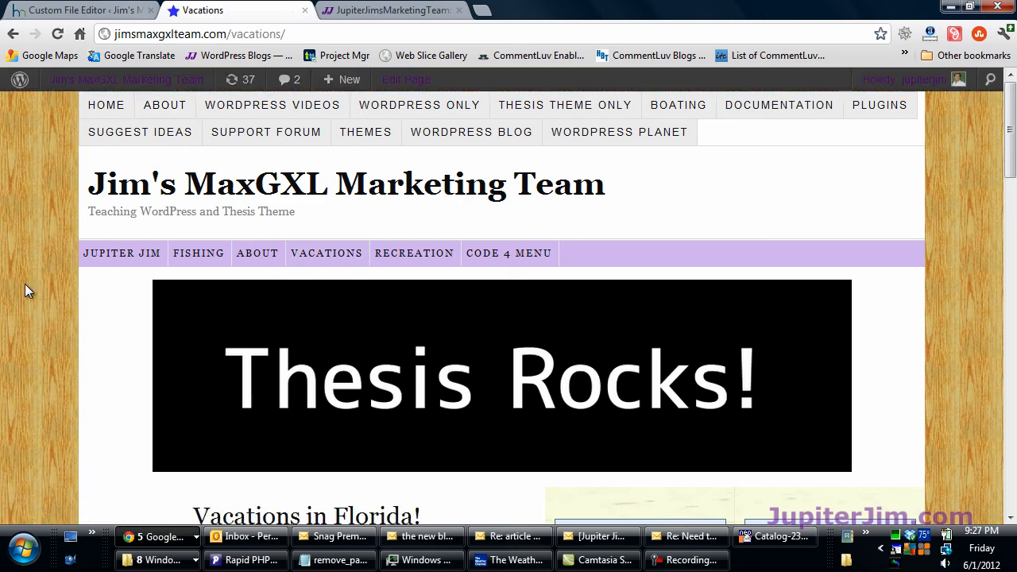
mouse_move(268, 21)
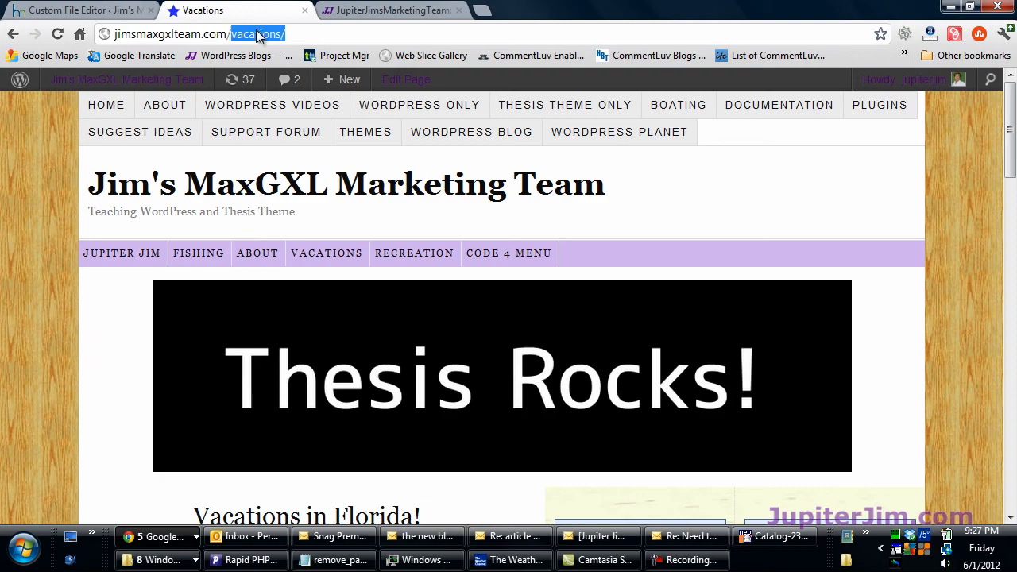
scroll("down", 3)
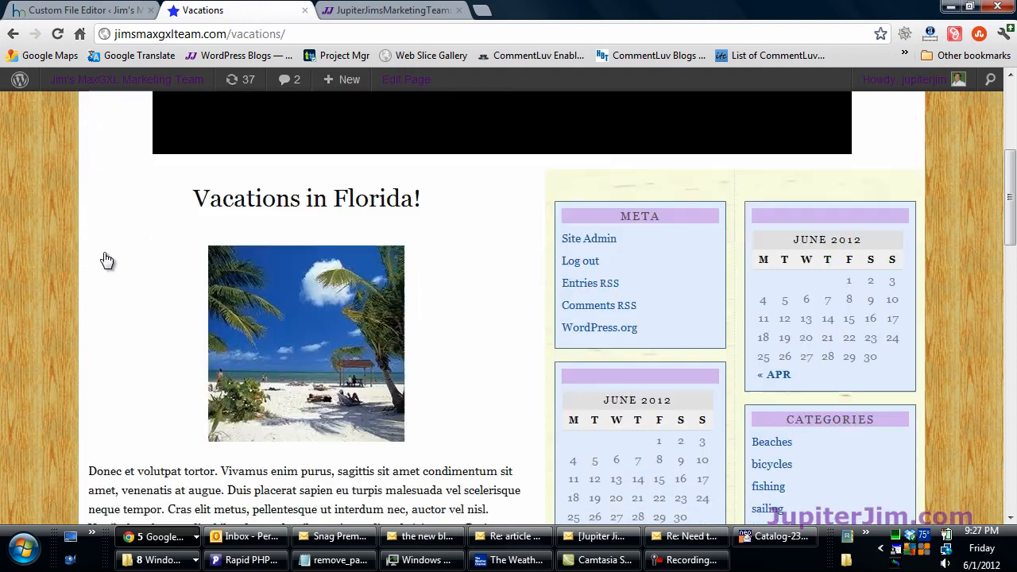